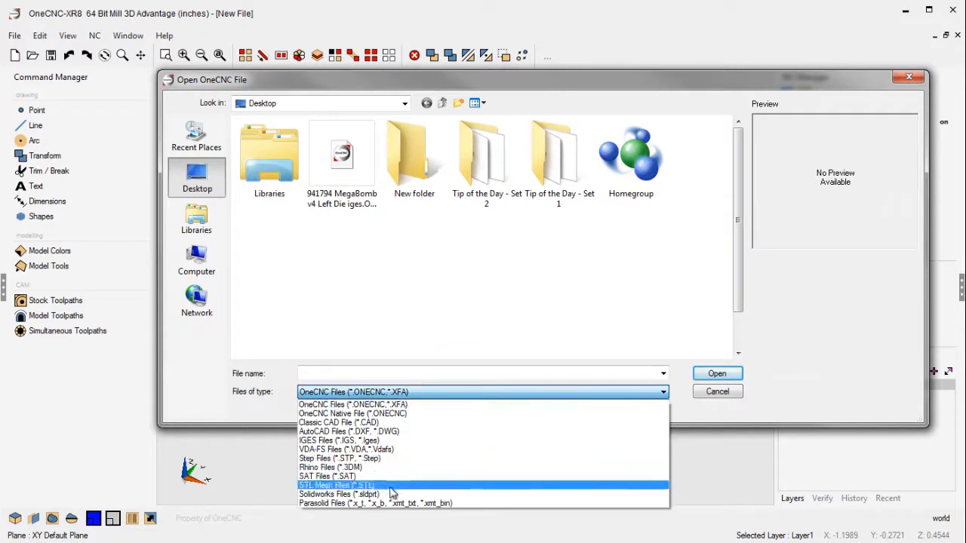
# Import Surf 1.SLDPRT as a SolidWorks file and finish the import.
pyautogui.click(339, 493)
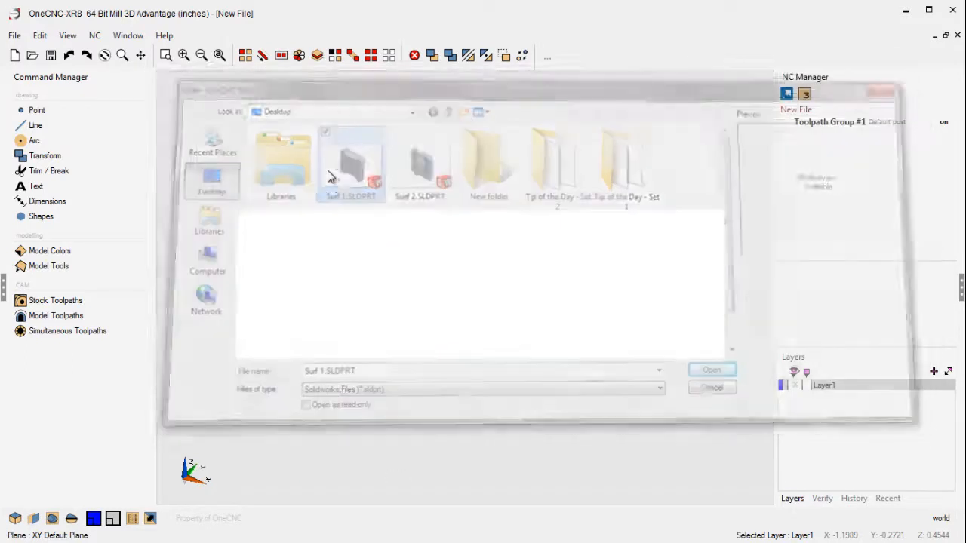
pyautogui.click(710, 370)
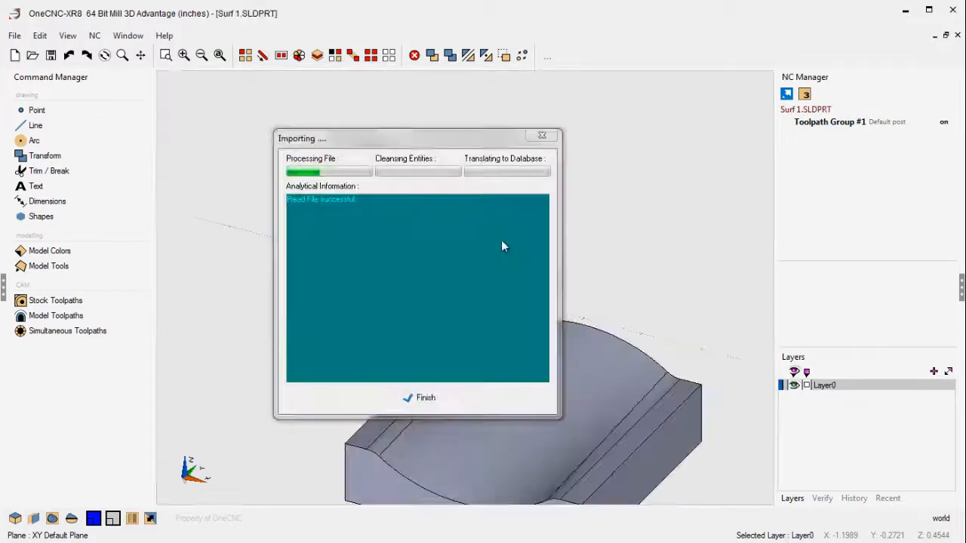
pyautogui.click(418, 398)
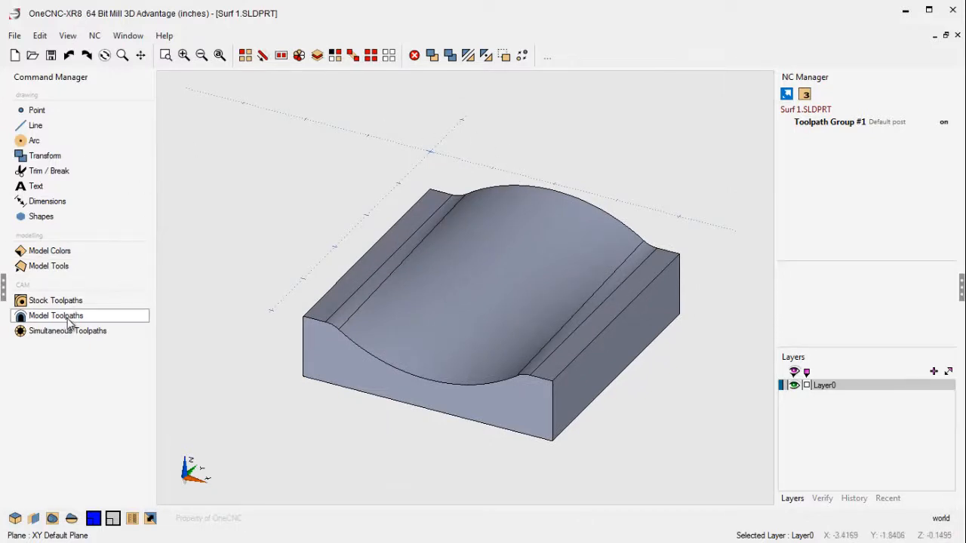
# Start a Z Level rough toolpath with the 0.625 inch end mill and reach Clearances.
pyautogui.click(56, 315)
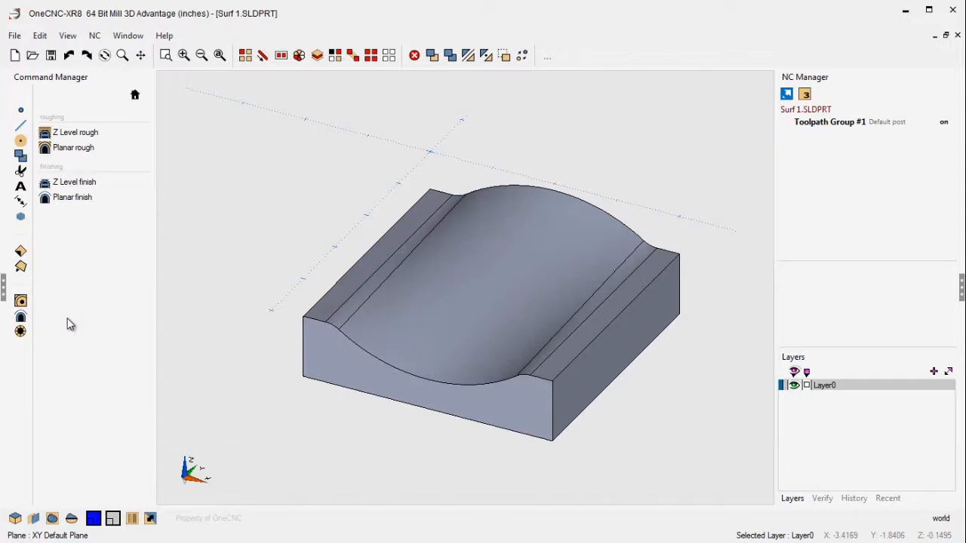
pyautogui.moveTo(85, 161)
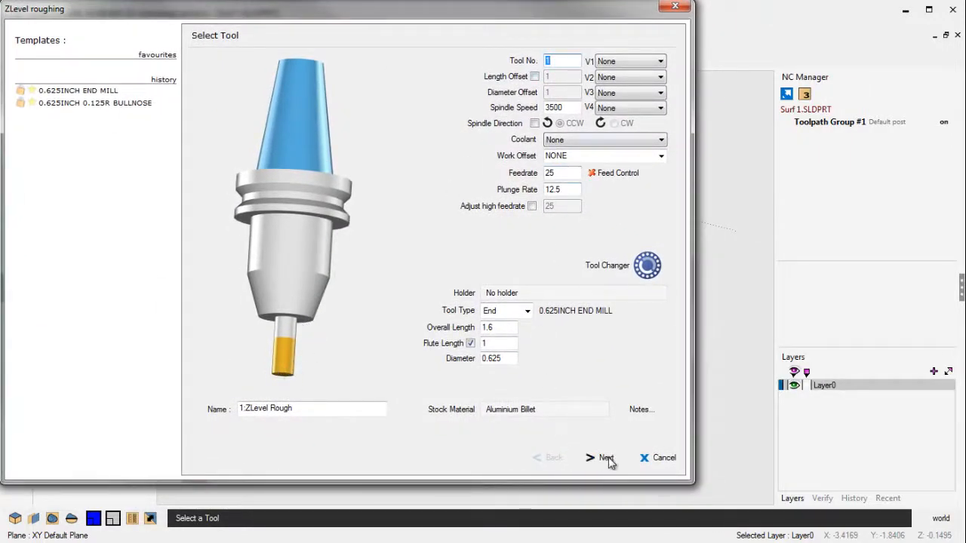
pyautogui.click(604, 457)
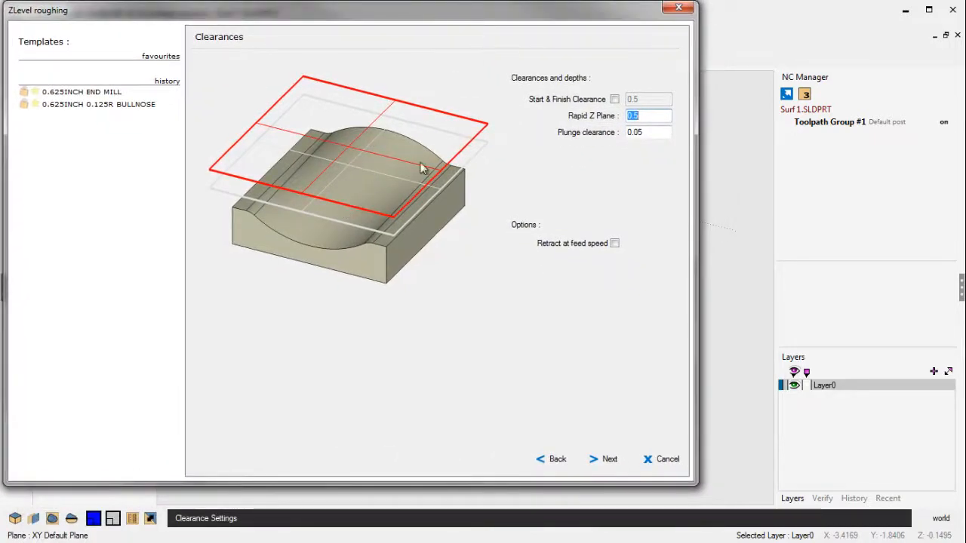
pyautogui.moveTo(339, 93)
pyautogui.write('.5')
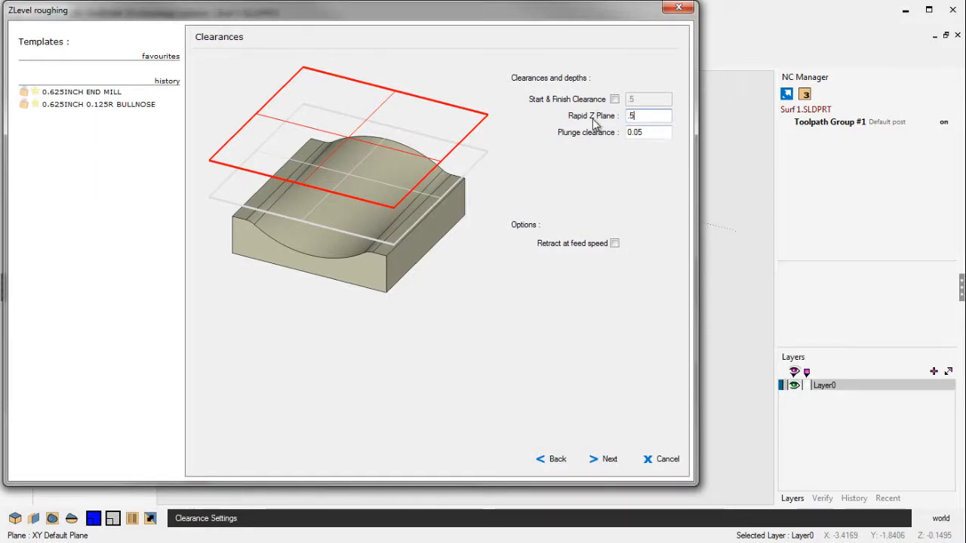
# Keep traditional style and default entry, set depth of cut 0.15, no extra depths.
pyautogui.click(608, 459)
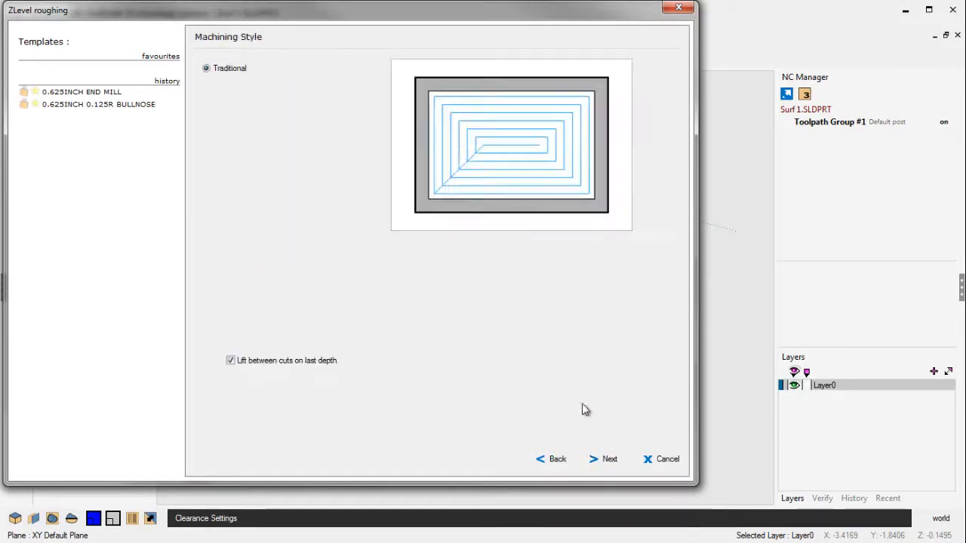
pyautogui.click(603, 459)
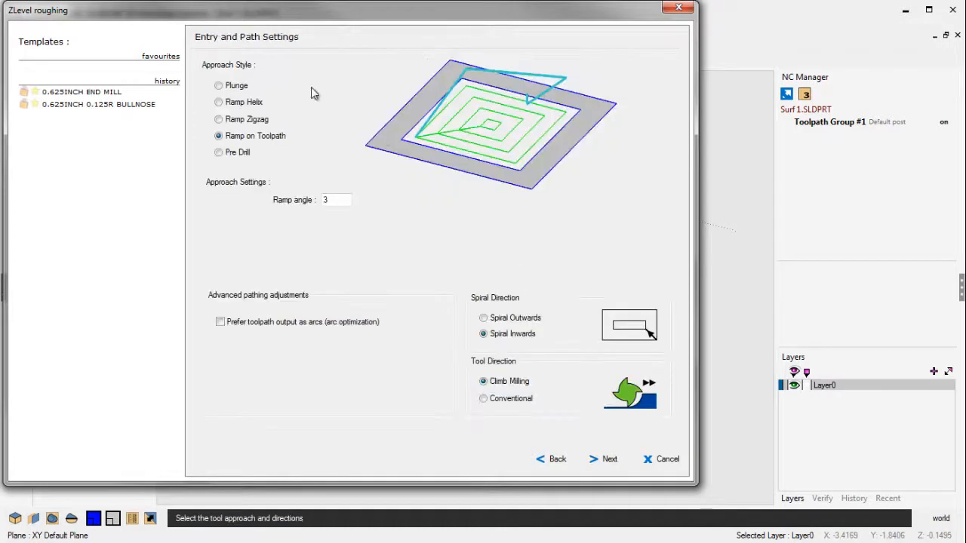
pyautogui.click(336, 200)
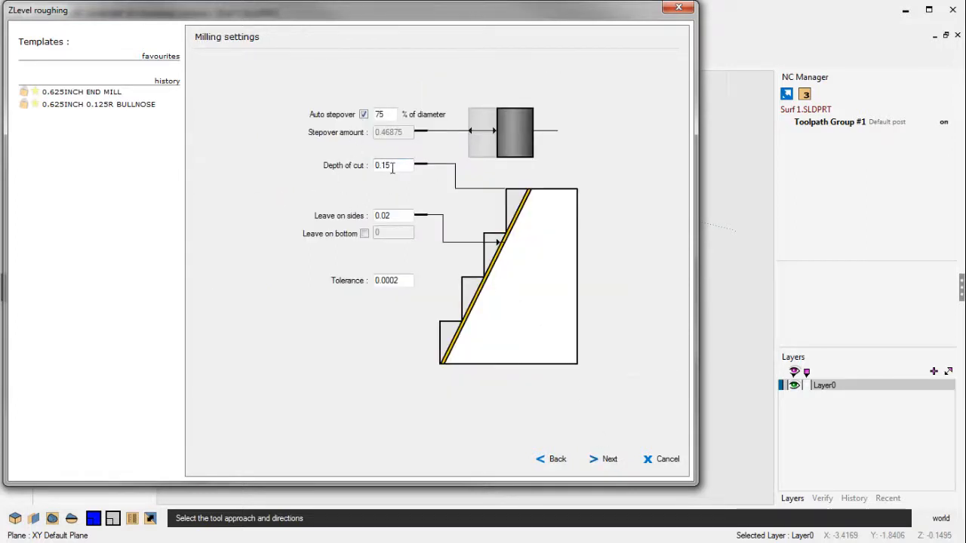
pyautogui.tripleClick(392, 165)
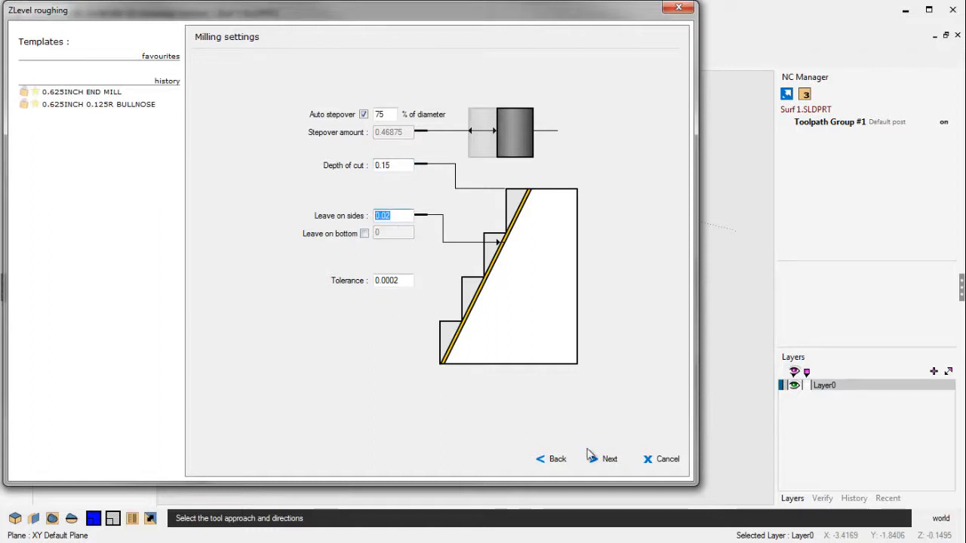
pyautogui.click(610, 459)
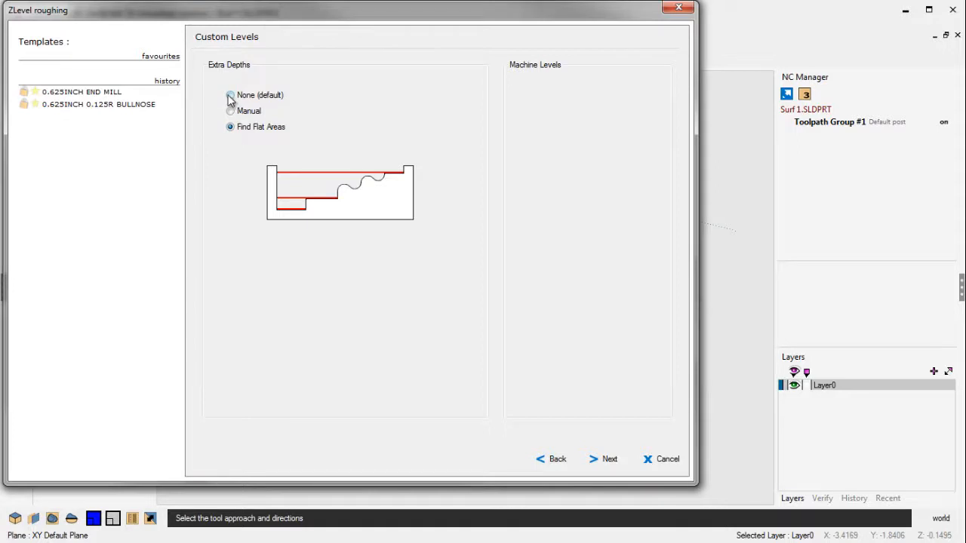
pyautogui.click(230, 95)
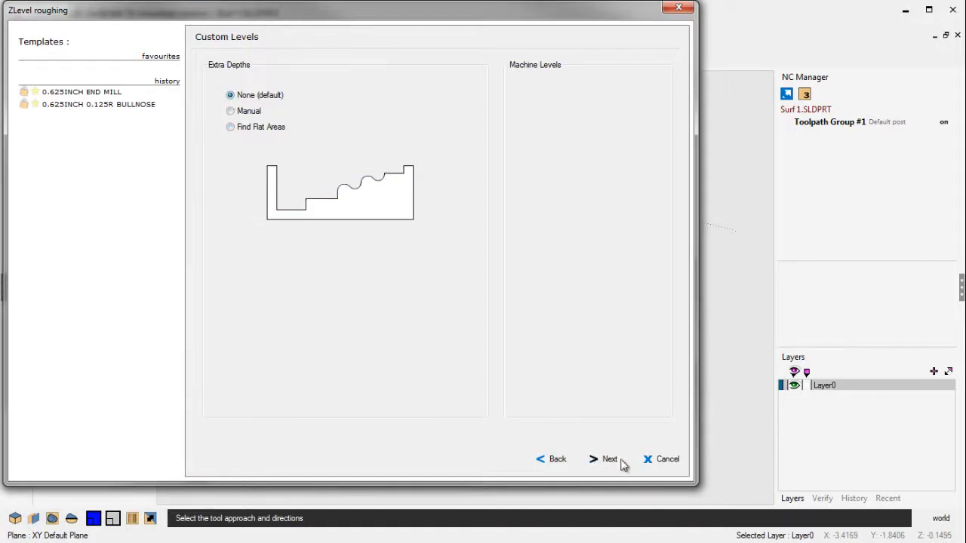
# Set the Automatic X Y boundary offset to .1 and finish the roughing toolpath.
pyautogui.click(603, 459)
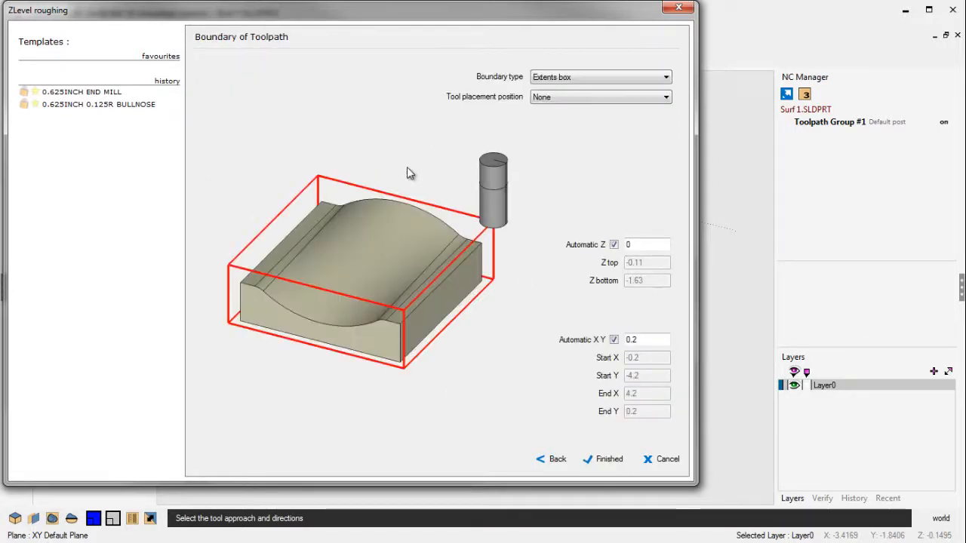
pyautogui.moveTo(505, 95)
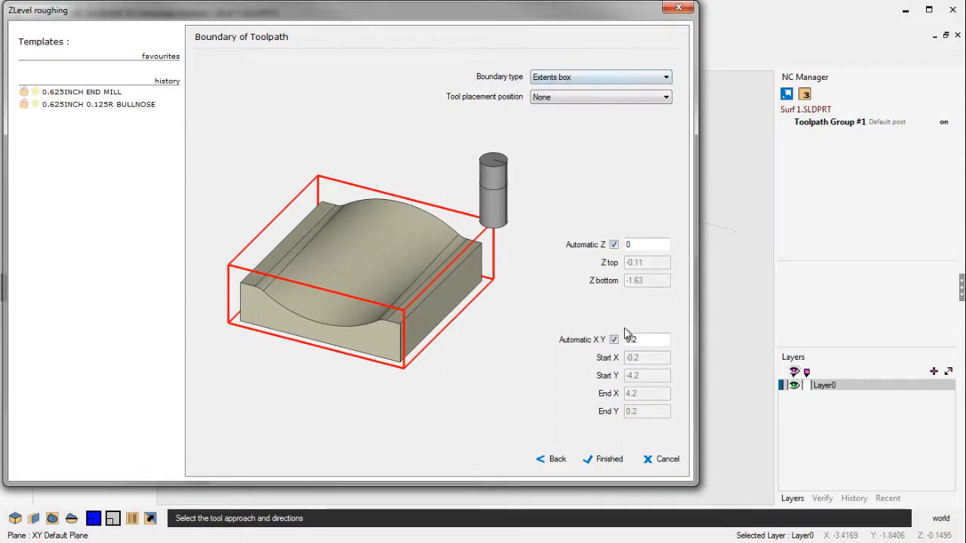
pyautogui.click(647, 339)
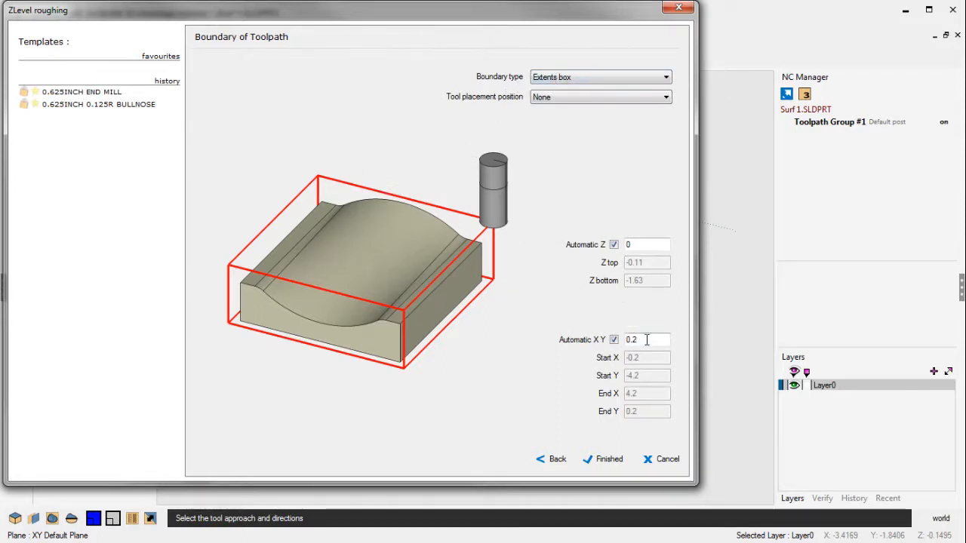
pyautogui.write('.1')
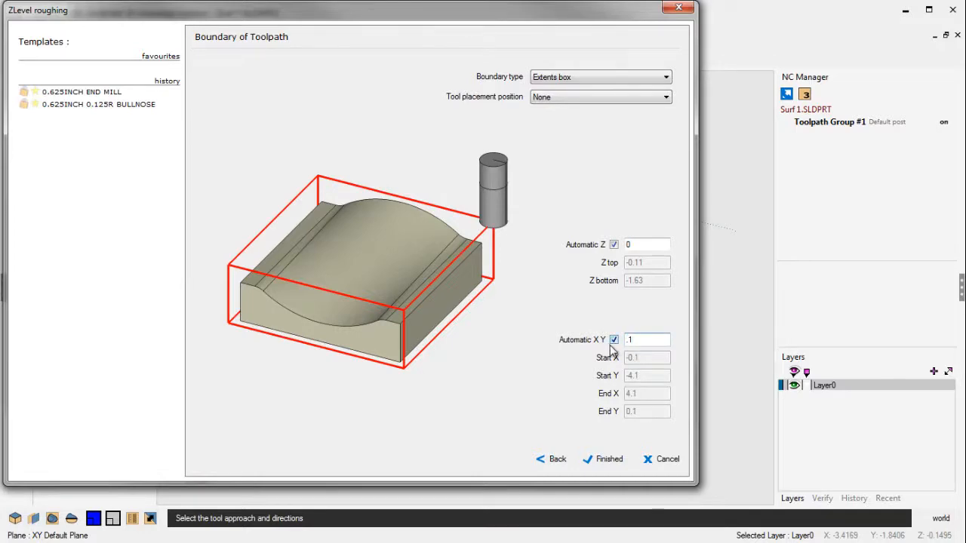
pyautogui.click(608, 459)
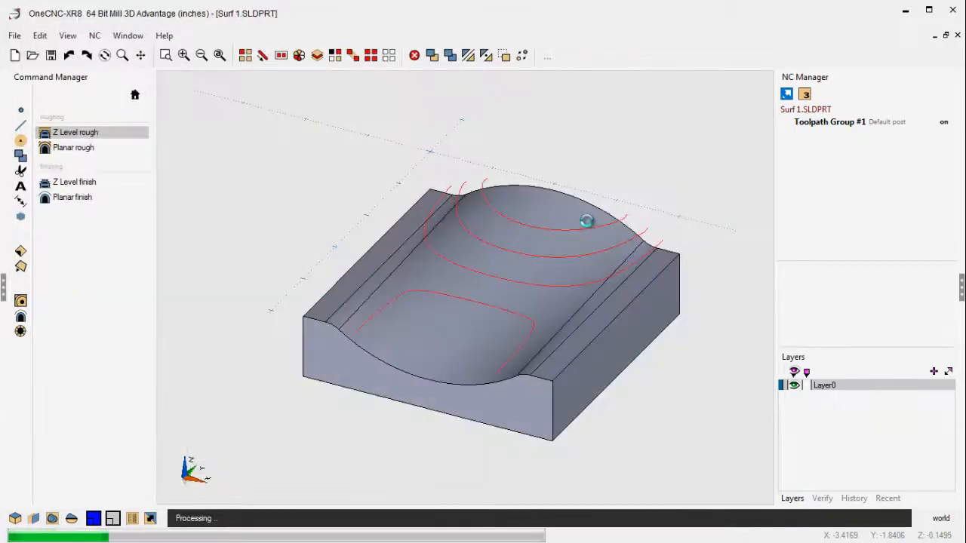
# Review the generated 1:ZLevel Rough toolpath under Toolpath Group #1.
pyautogui.click(75, 132)
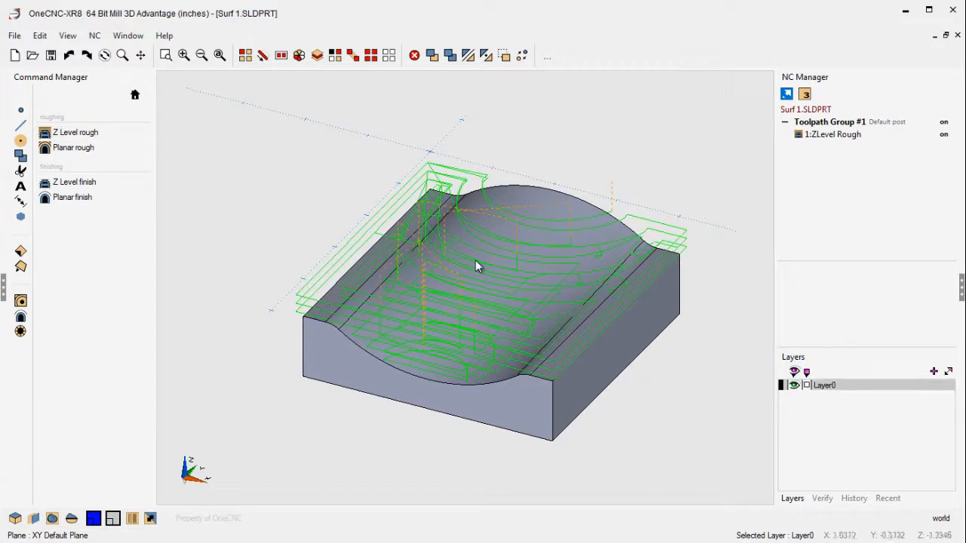
pyautogui.moveTo(483, 232)
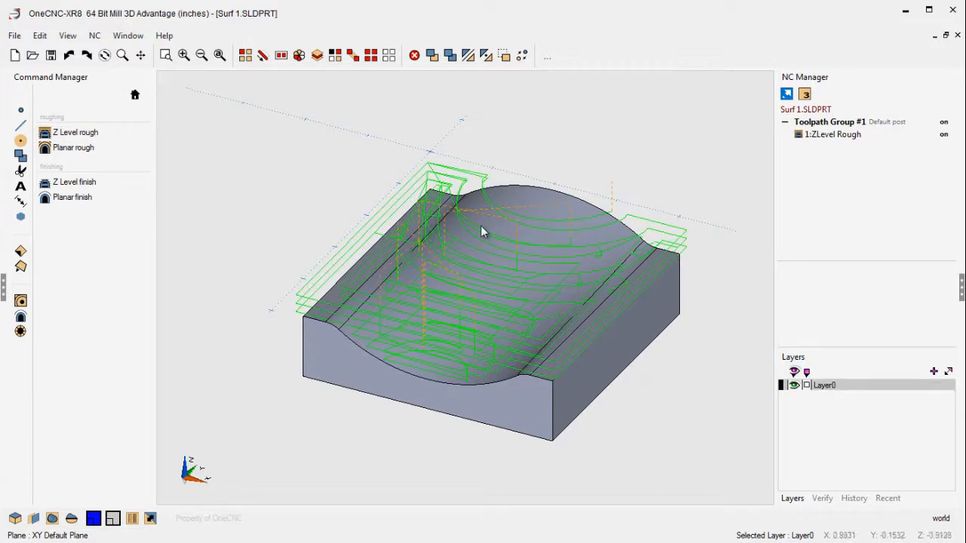
pyautogui.moveTo(72, 197)
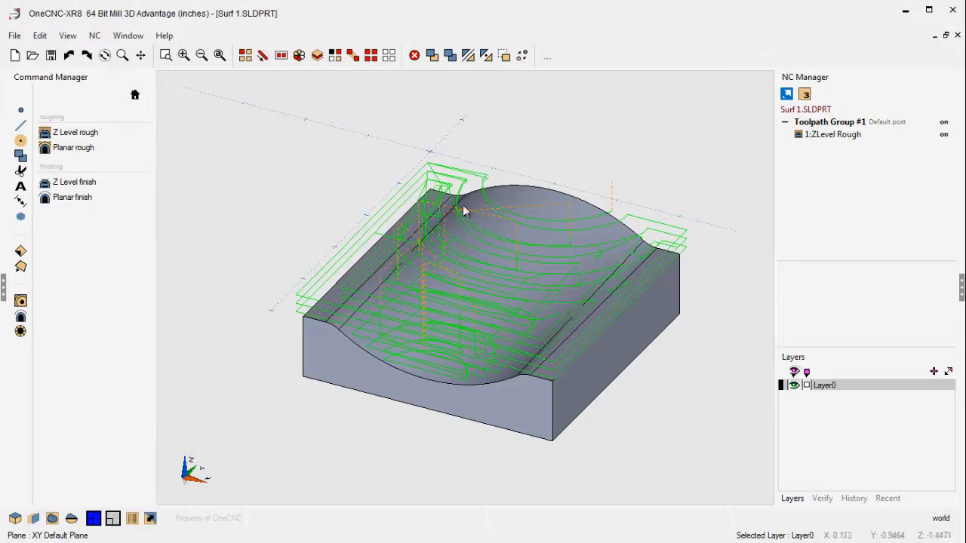
pyautogui.moveTo(634, 250)
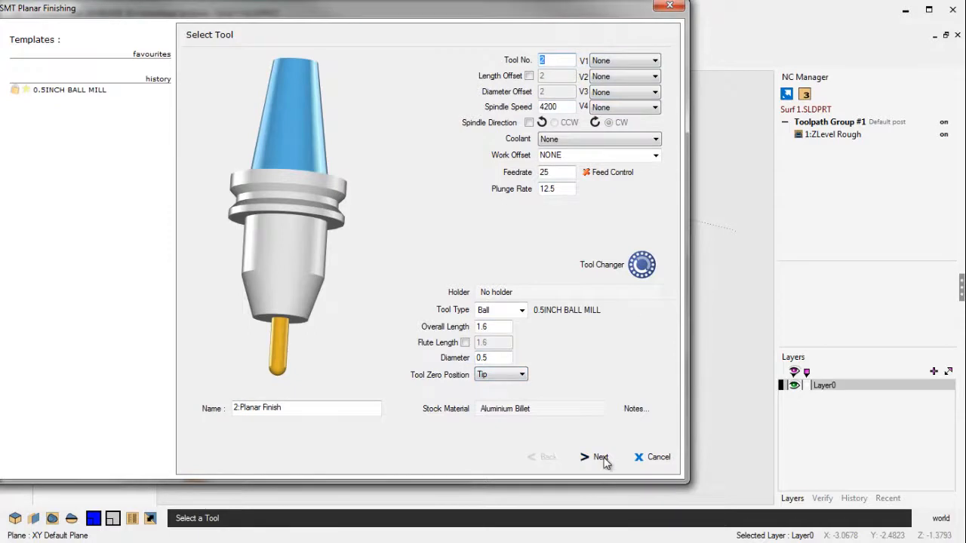
# Accept tool 2 (0.5INCH BALL MILL) and default clearances for planar finishing.
pyautogui.click(600, 457)
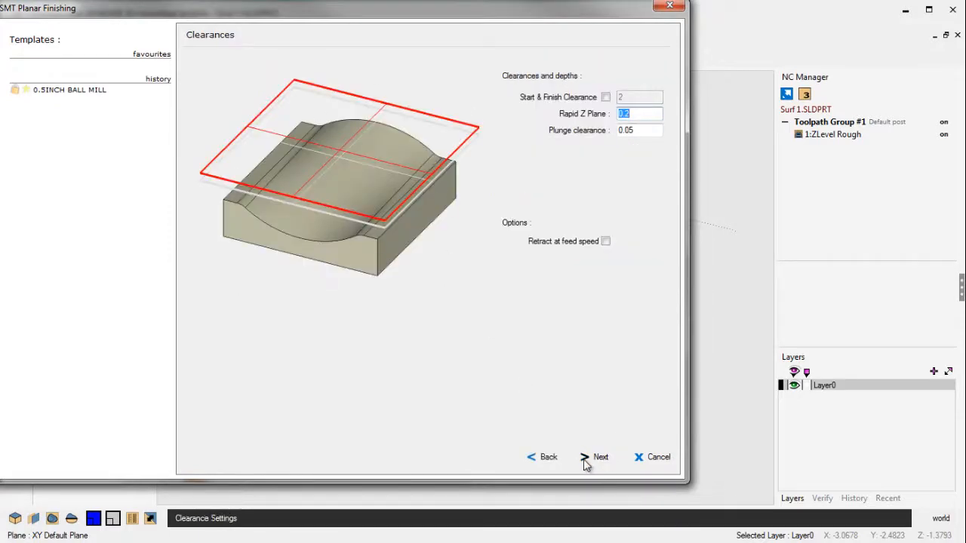
pyautogui.click(601, 457)
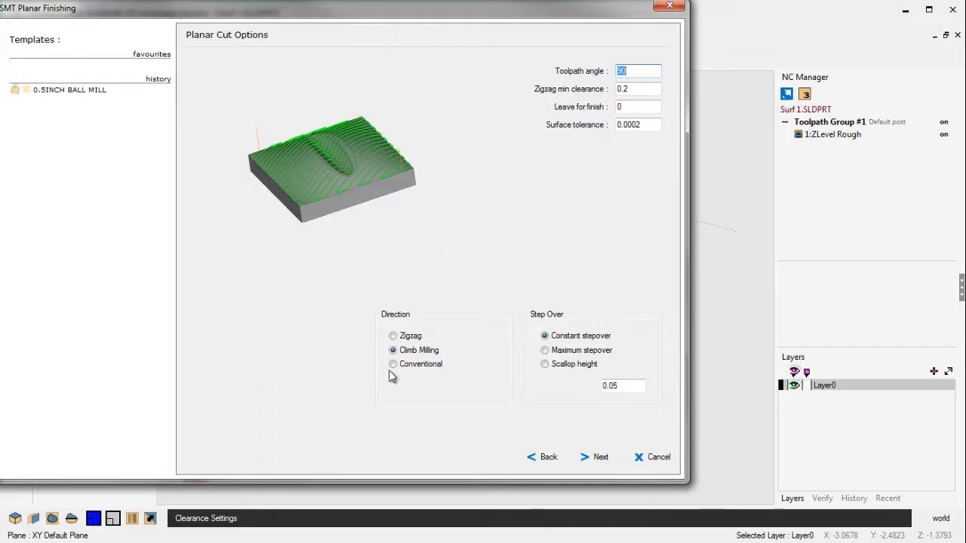
pyautogui.moveTo(551, 328)
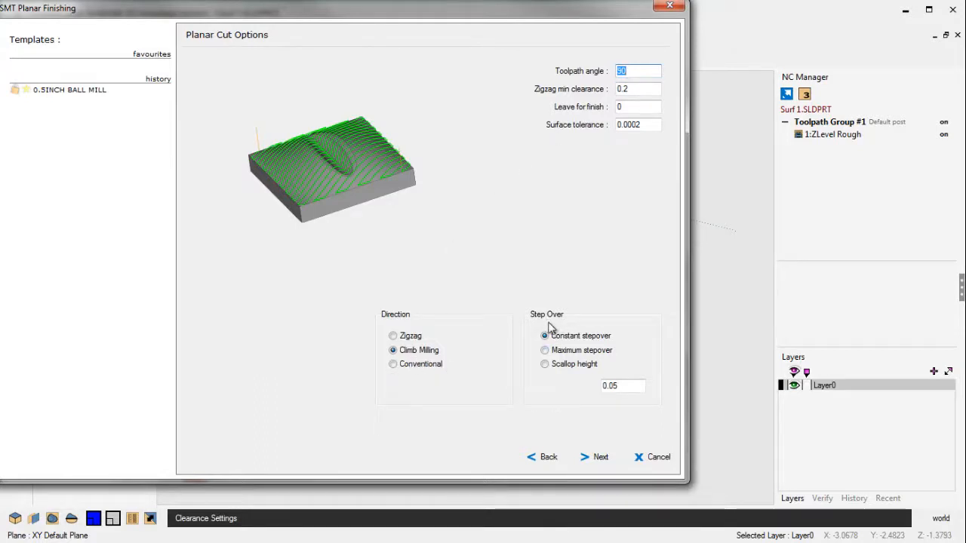
pyautogui.moveTo(611, 338)
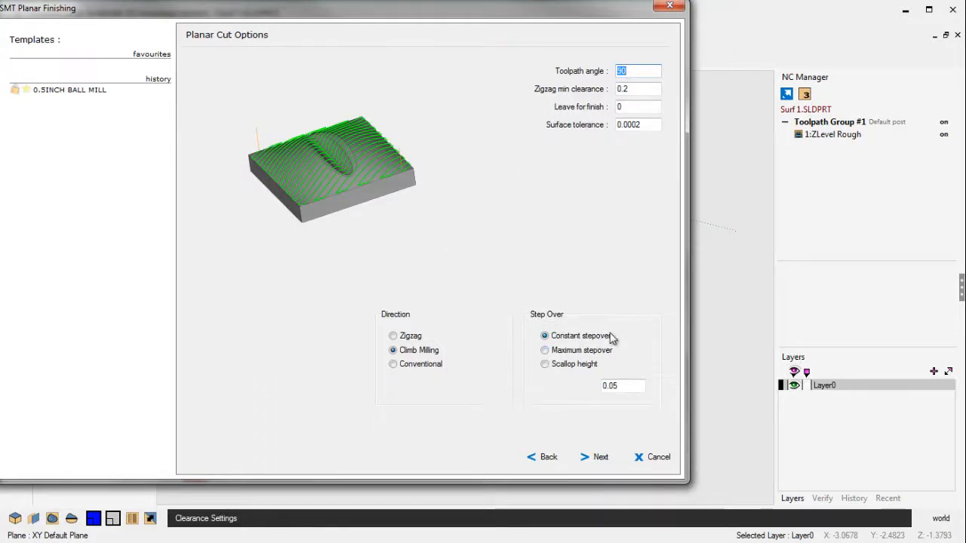
pyautogui.moveTo(596, 369)
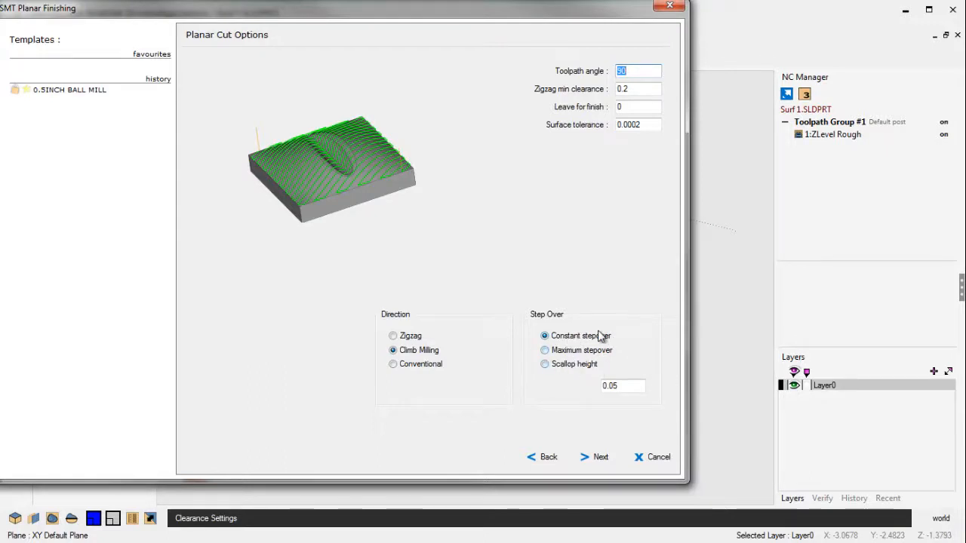
# Accept planar cut options, keep the Extents box boundary, and finish the toolpath.
pyautogui.click(595, 457)
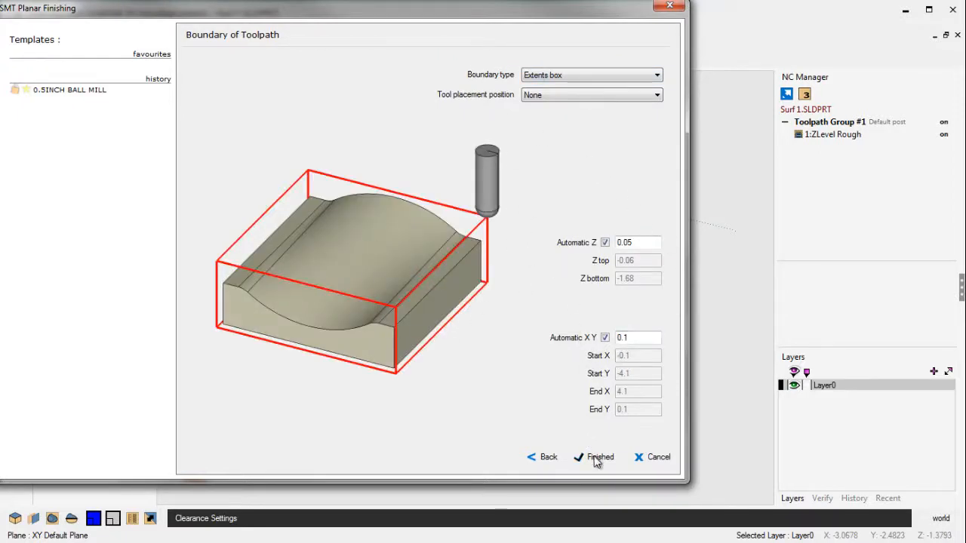
pyautogui.click(594, 457)
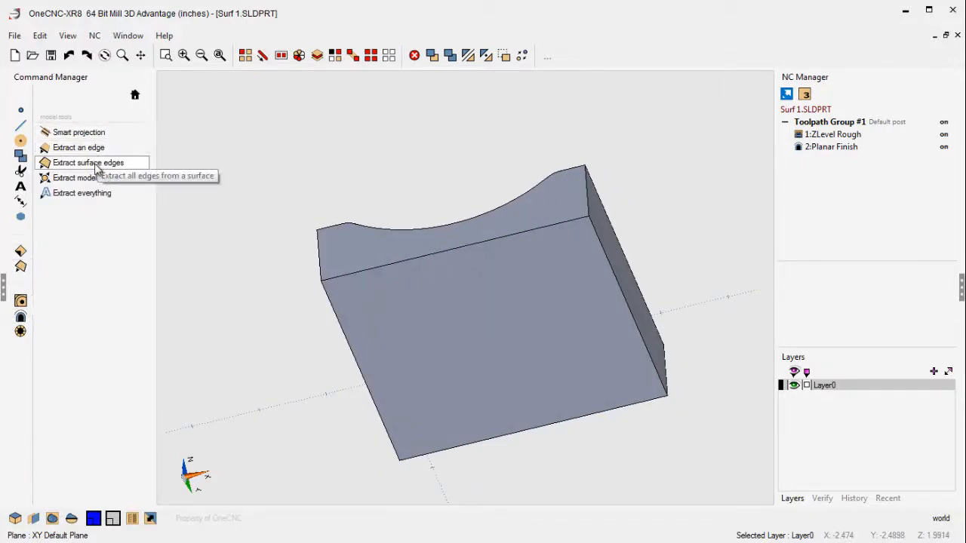
# Extract surface edges from the part's bottom face onto the Extracted layer.
pyautogui.click(88, 162)
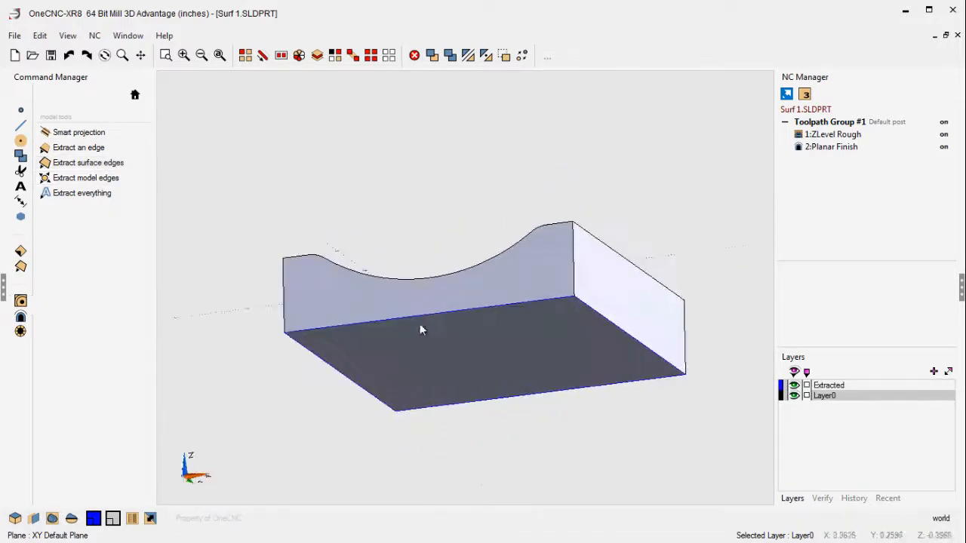
pyautogui.moveTo(411, 410)
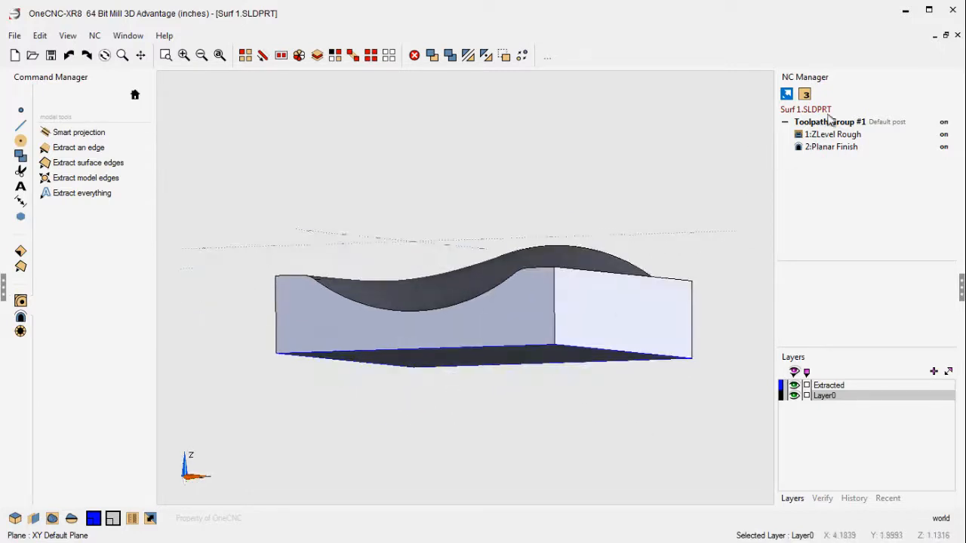
# Verify Toolpath Group #1 with picked-boundary stock, Z bottom -1.5.
pyautogui.rightClick(829, 122)
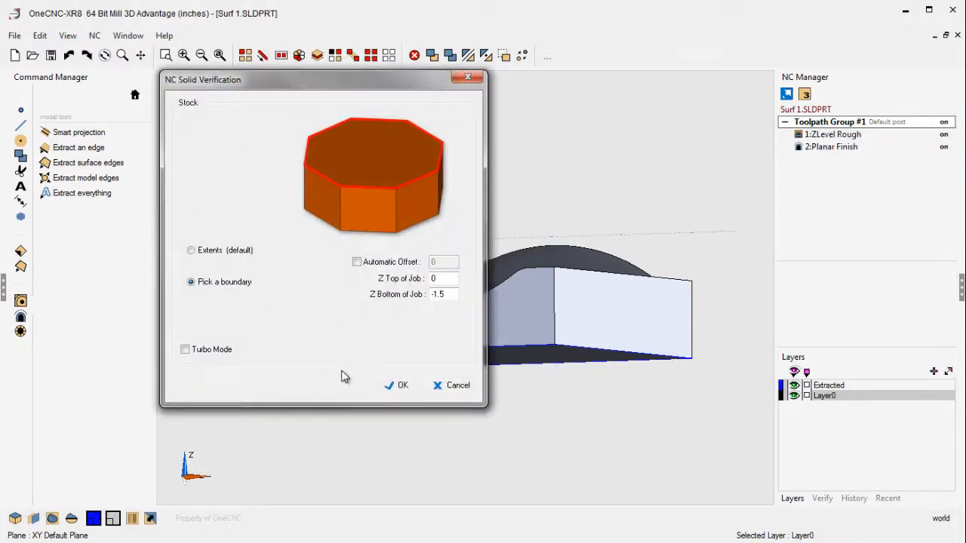
pyautogui.click(402, 385)
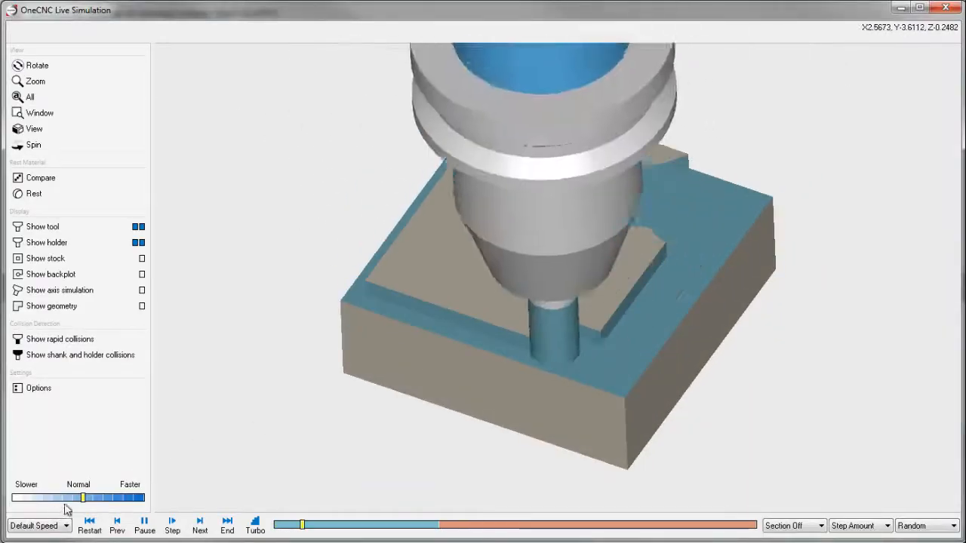
# Vary simulation playback speed between one tenth and five times normal.
pyautogui.moveTo(83, 498); pyautogui.dragTo(53, 498)
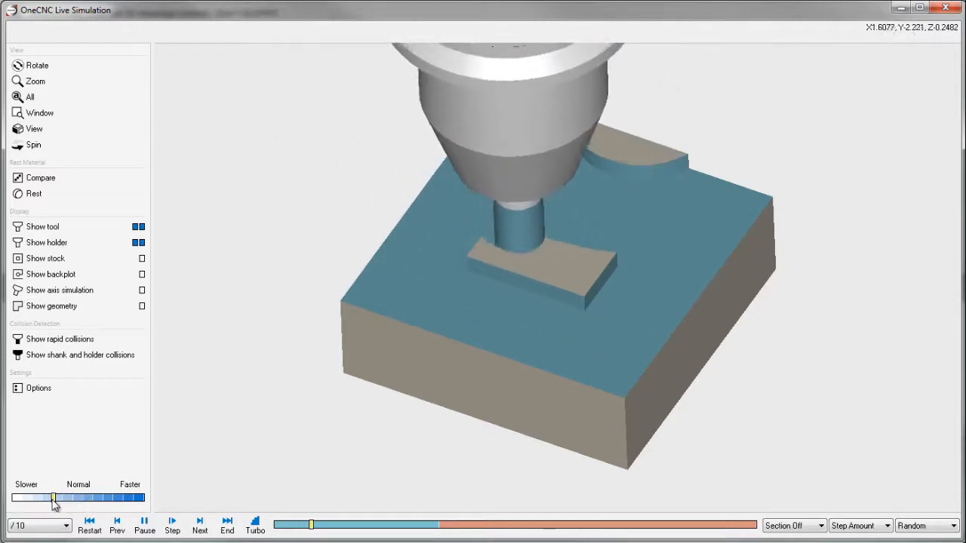
pyautogui.moveTo(53, 498); pyautogui.dragTo(65, 497)
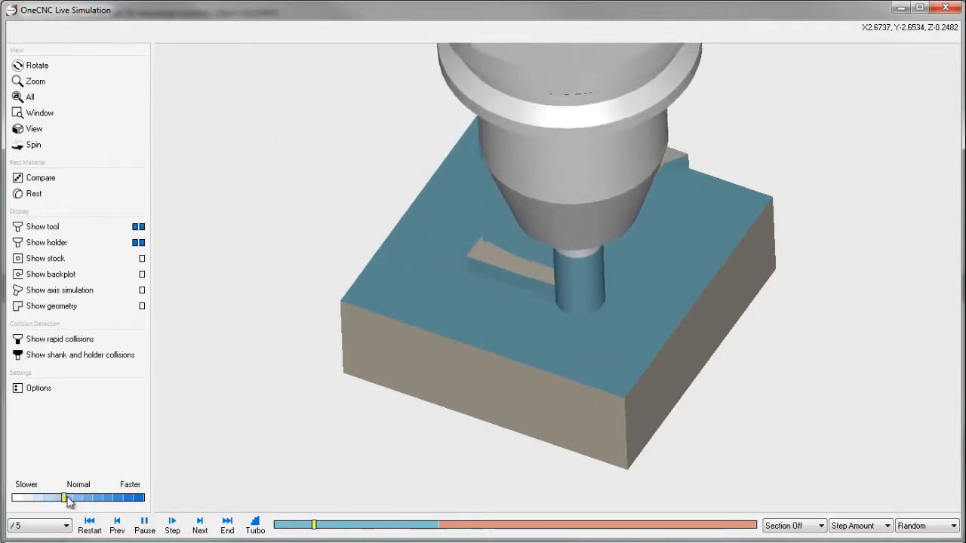
pyautogui.moveTo(64, 497); pyautogui.dragTo(102, 497)
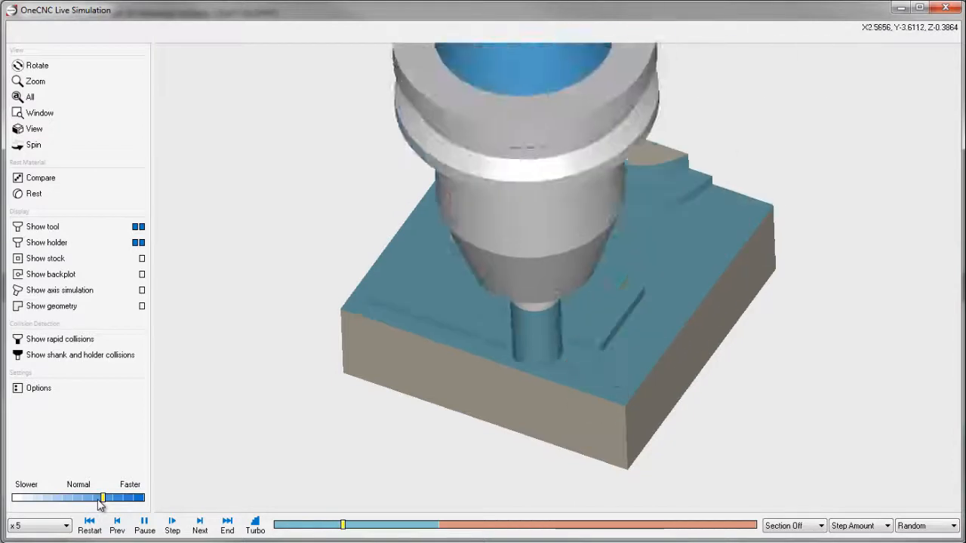
pyautogui.moveTo(102, 498); pyautogui.dragTo(92, 497)
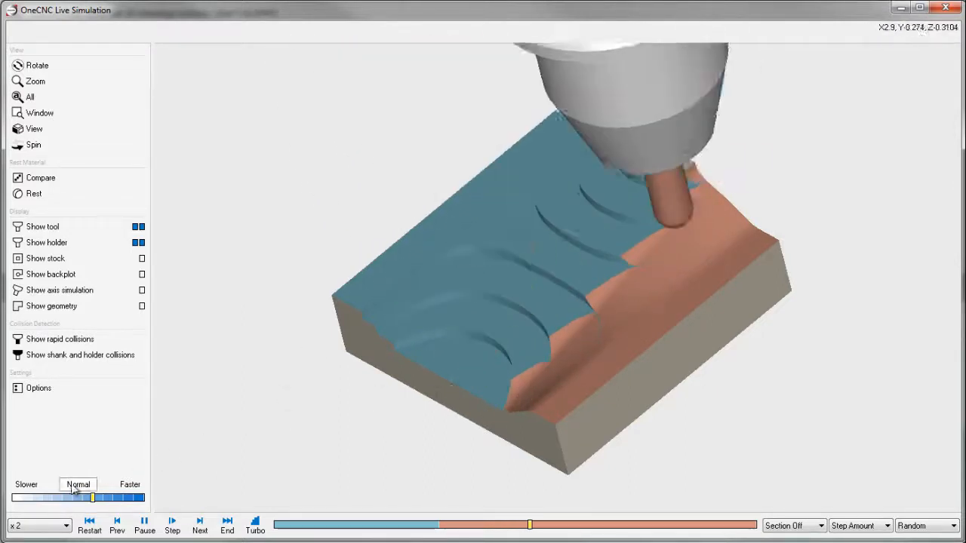
pyautogui.moveTo(92, 497); pyautogui.dragTo(102, 497)
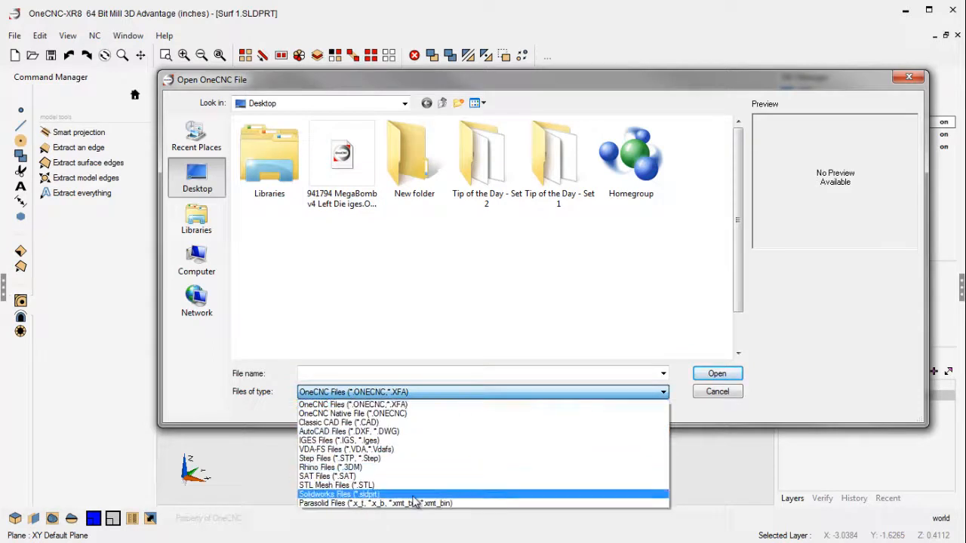
# Import Surf 2.SLDPRT from SolidWorks files, reading surfaces and solids.
pyautogui.click(338, 494)
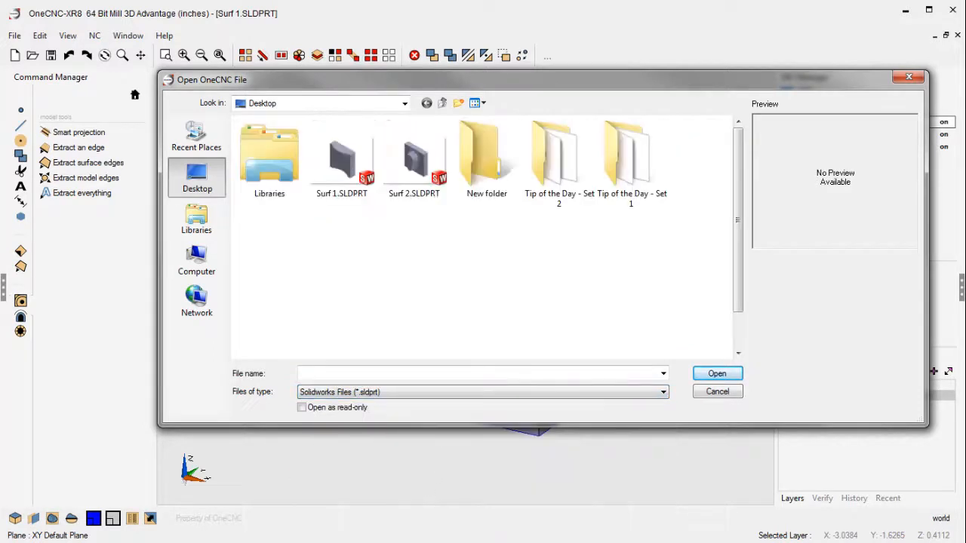
pyautogui.doubleClick(341, 158)
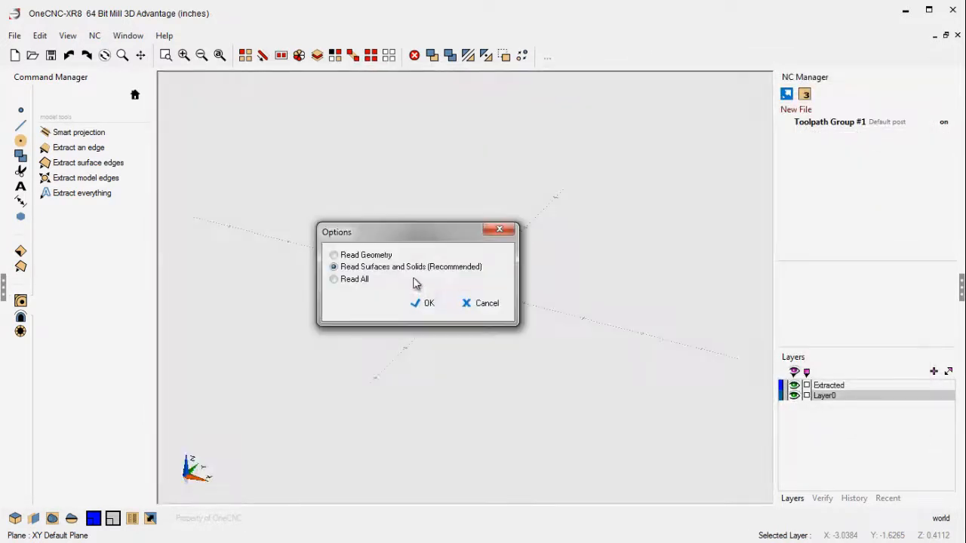
pyautogui.click(423, 302)
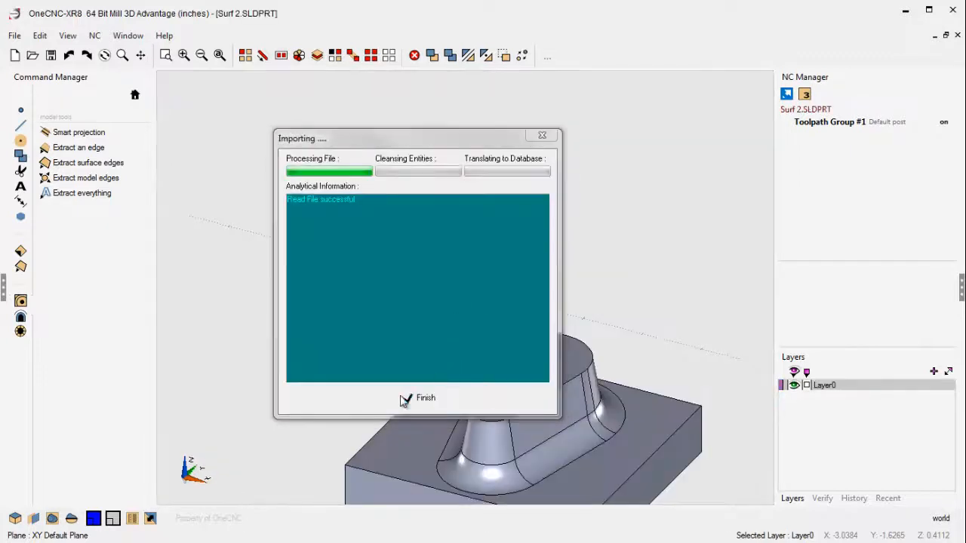
pyautogui.click(406, 398)
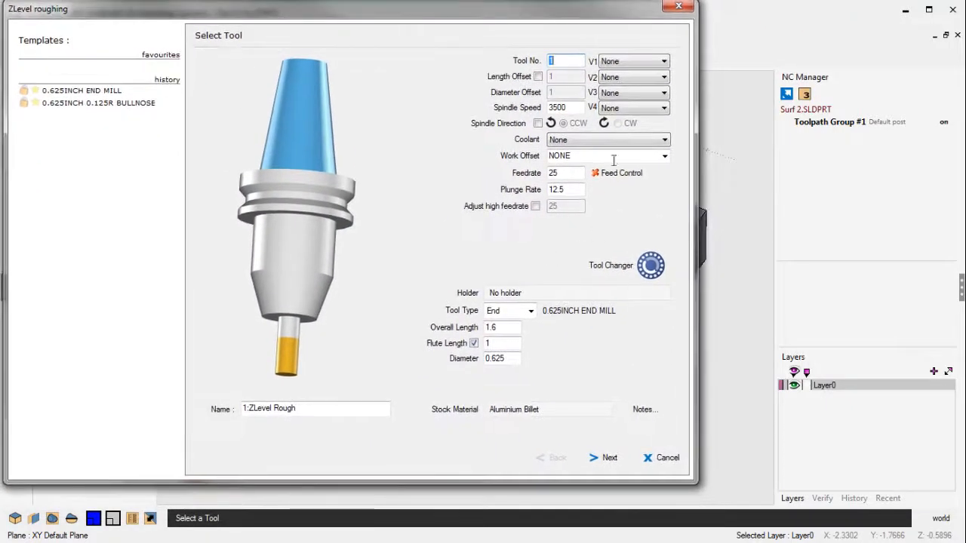
# Accept tool and clearance settings, add flat-area extra depths, and finish the Z-Level rough.
pyautogui.click(603, 457)
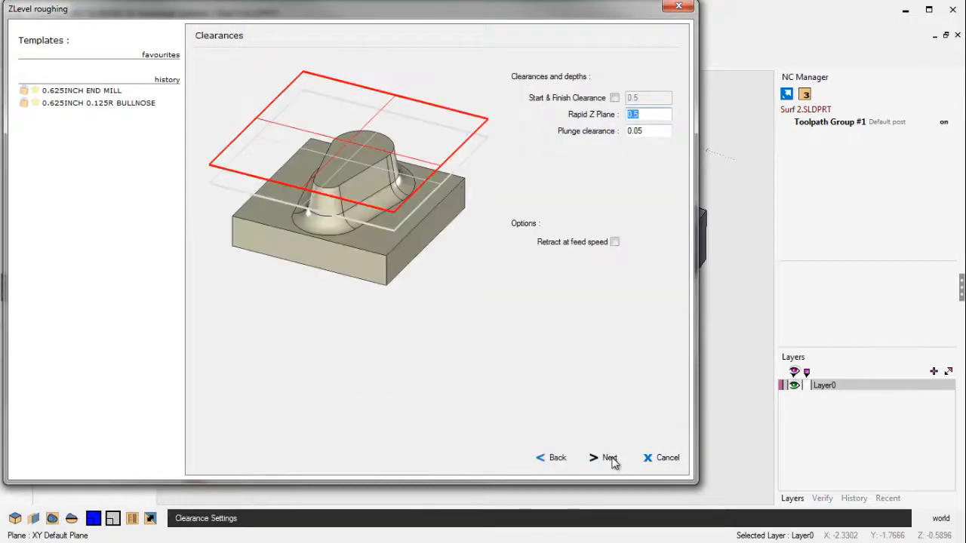
pyautogui.click(608, 457)
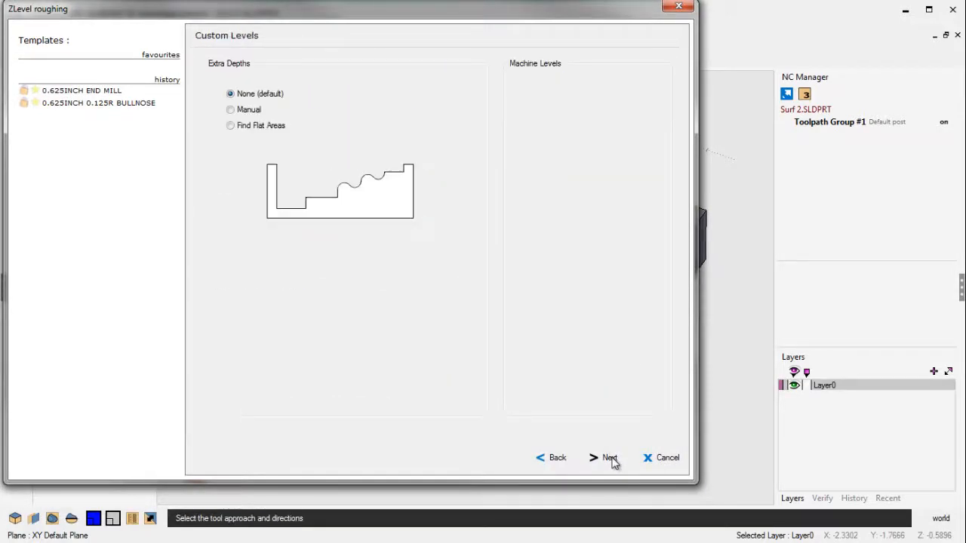
pyautogui.moveTo(560, 463)
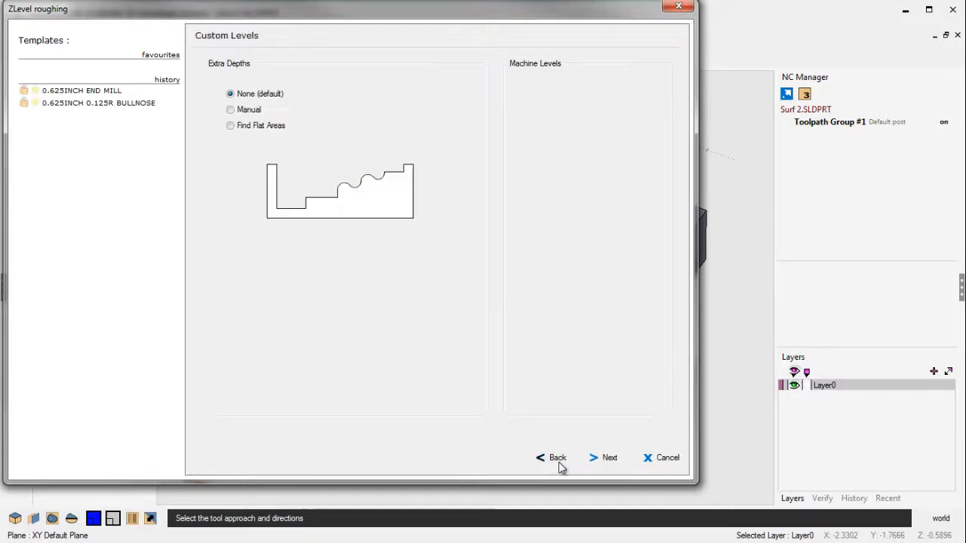
pyautogui.click(231, 125)
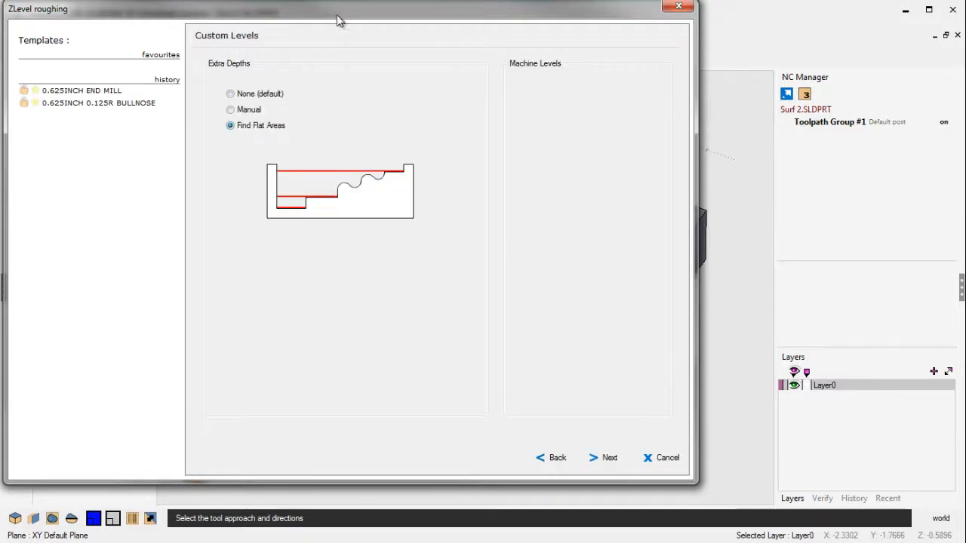
pyautogui.moveTo(359, 22)
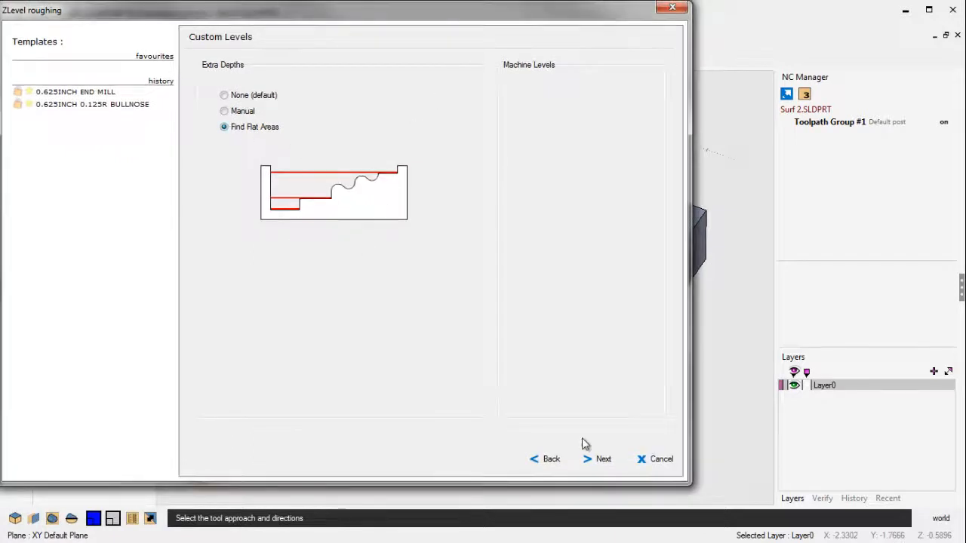
pyautogui.click(603, 459)
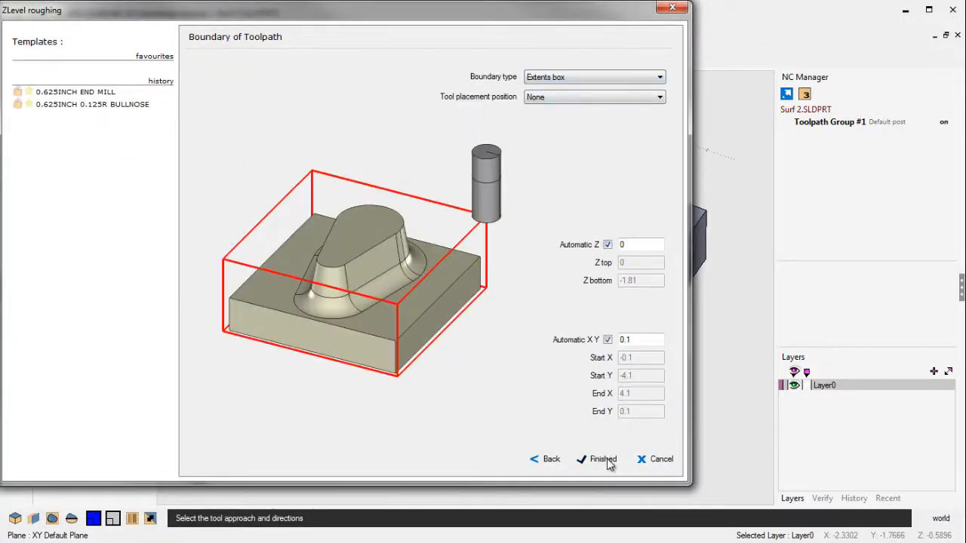
pyautogui.click(603, 458)
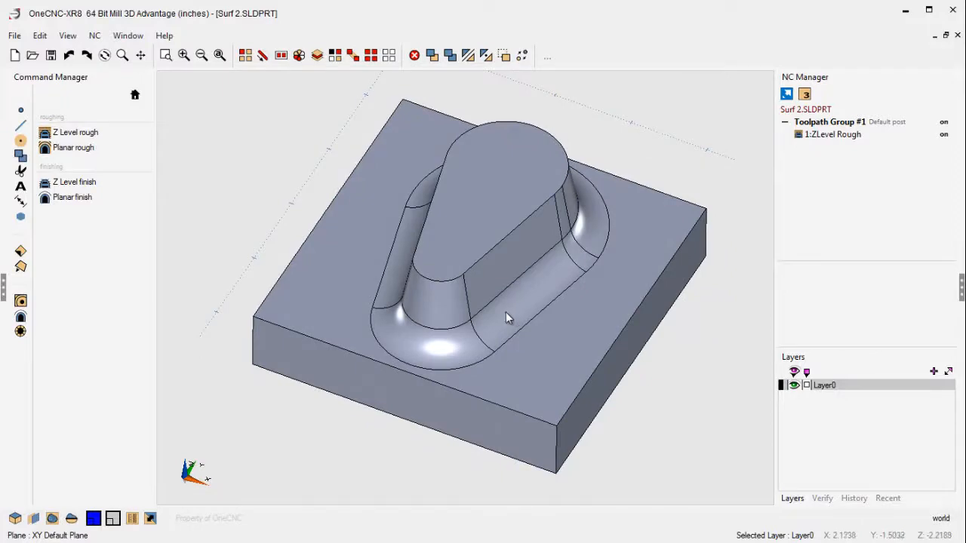
pyautogui.moveTo(74, 182)
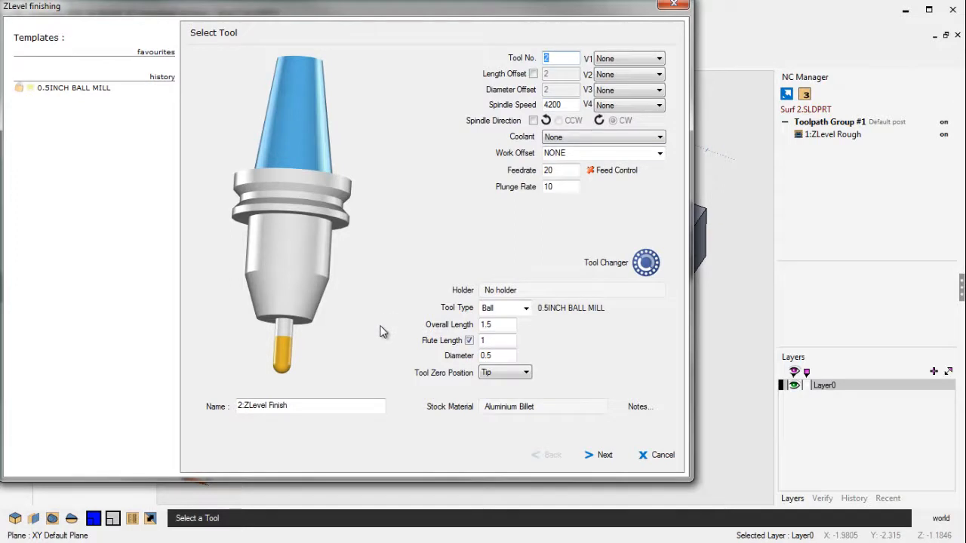
# Accept the 0.5INCH BALL MILL and clearances, then choose radial approach entry.
pyautogui.click(603, 454)
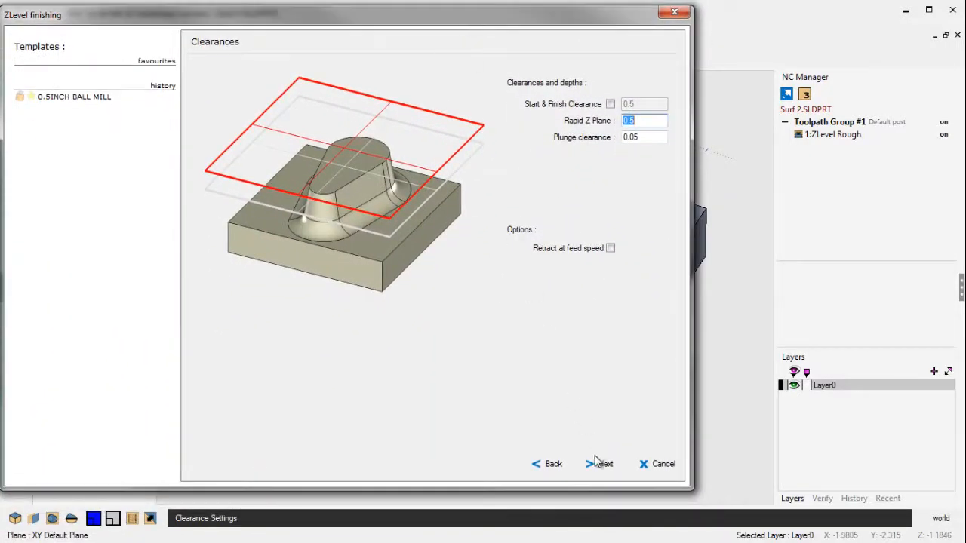
pyautogui.click(598, 464)
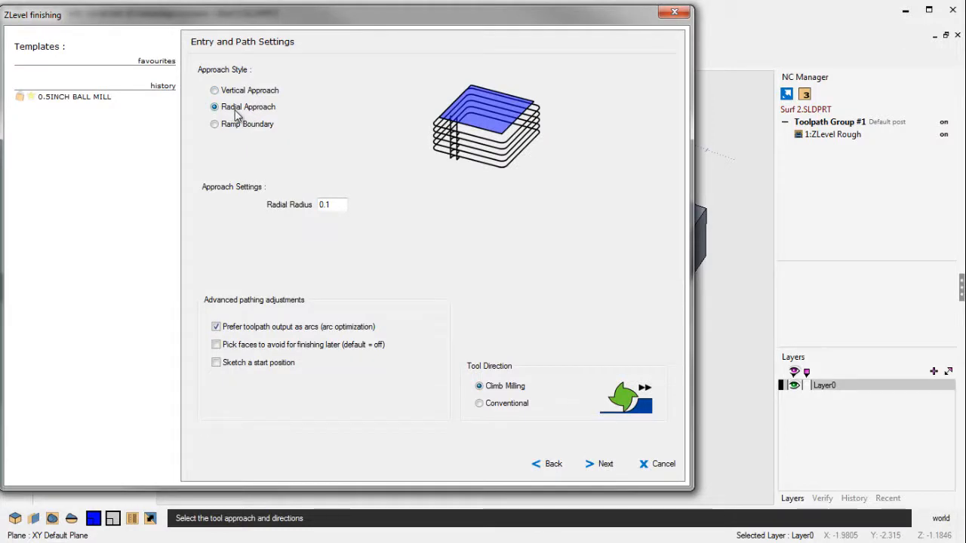
pyautogui.click(332, 204)
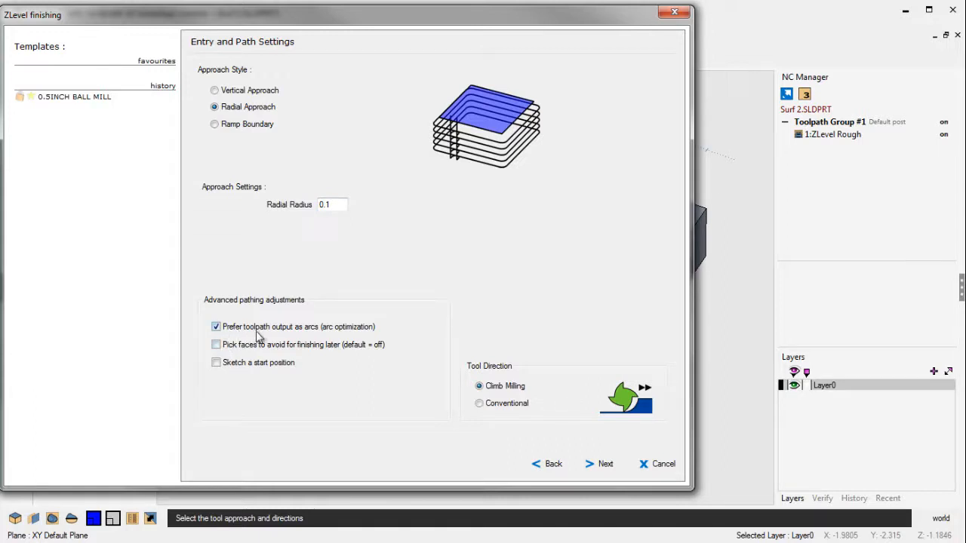
pyautogui.moveTo(340, 339)
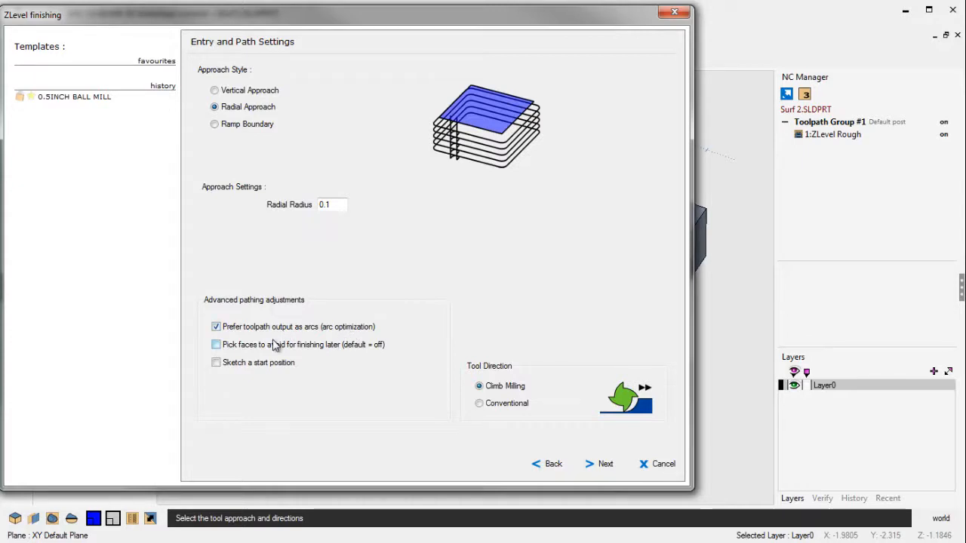
pyautogui.moveTo(317, 355)
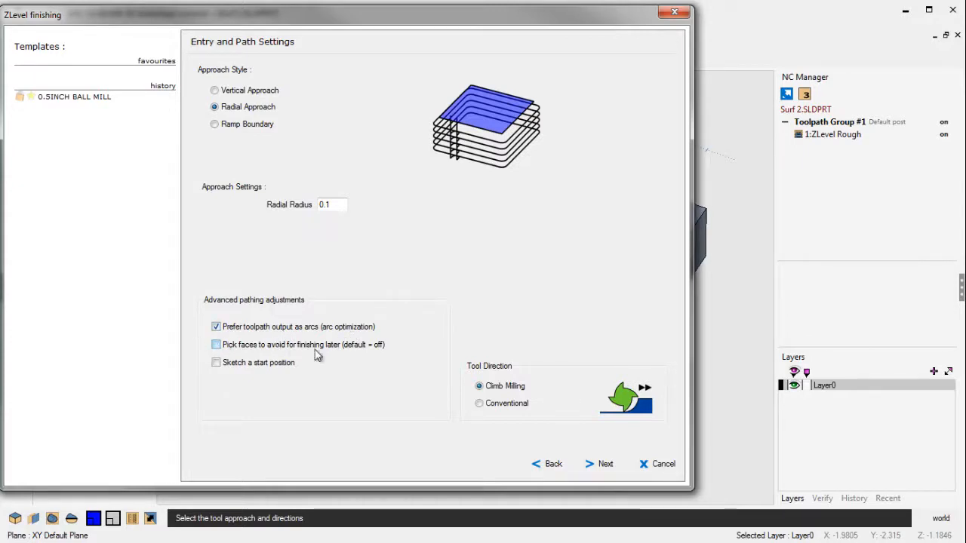
# Space finish passes by maximum stepover, add flat-area depths, and finish the Z-Level finish.
pyautogui.click(604, 463)
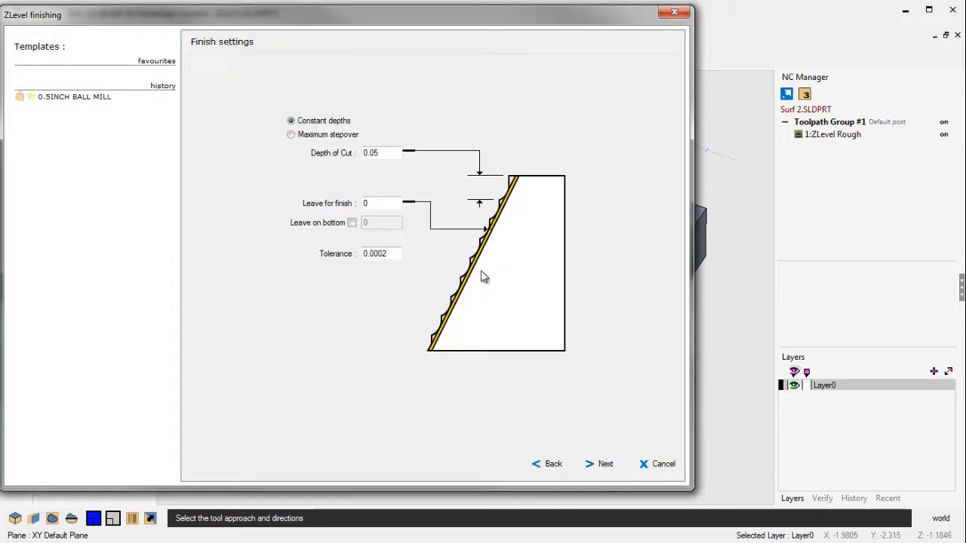
pyautogui.click(290, 135)
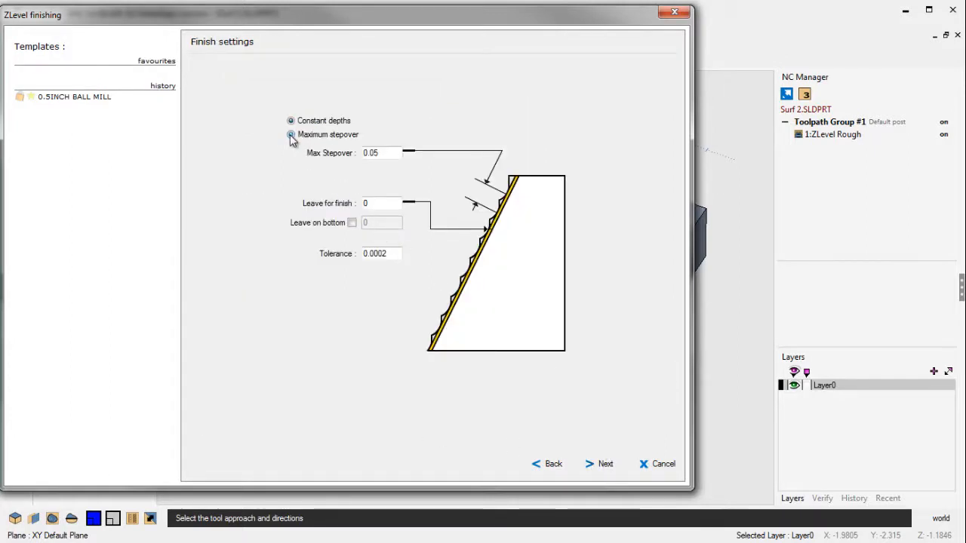
pyautogui.click(291, 135)
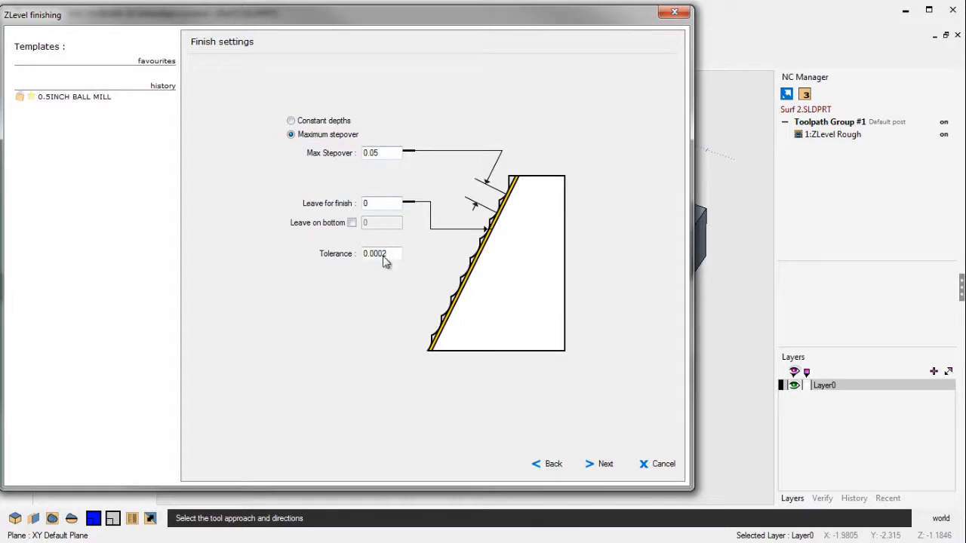
pyautogui.click(598, 463)
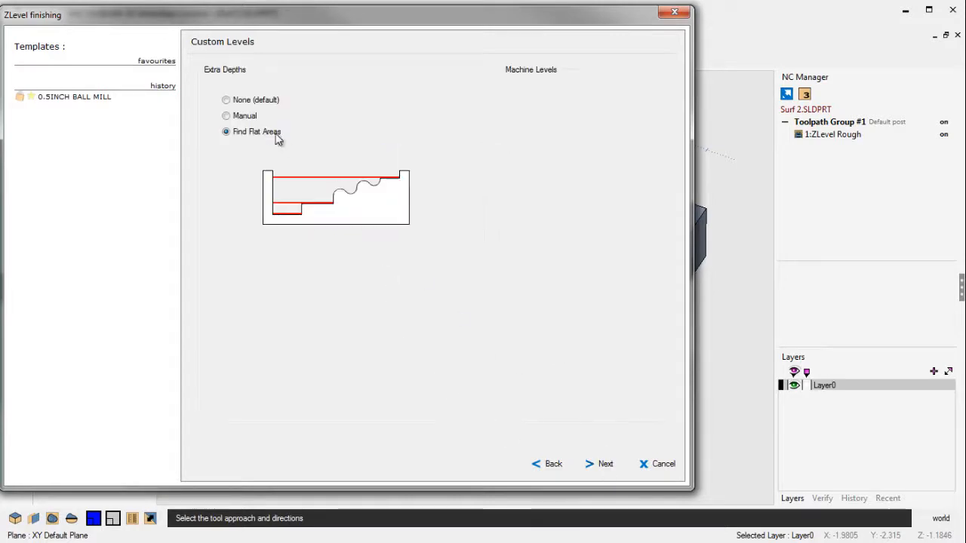
pyautogui.click(598, 463)
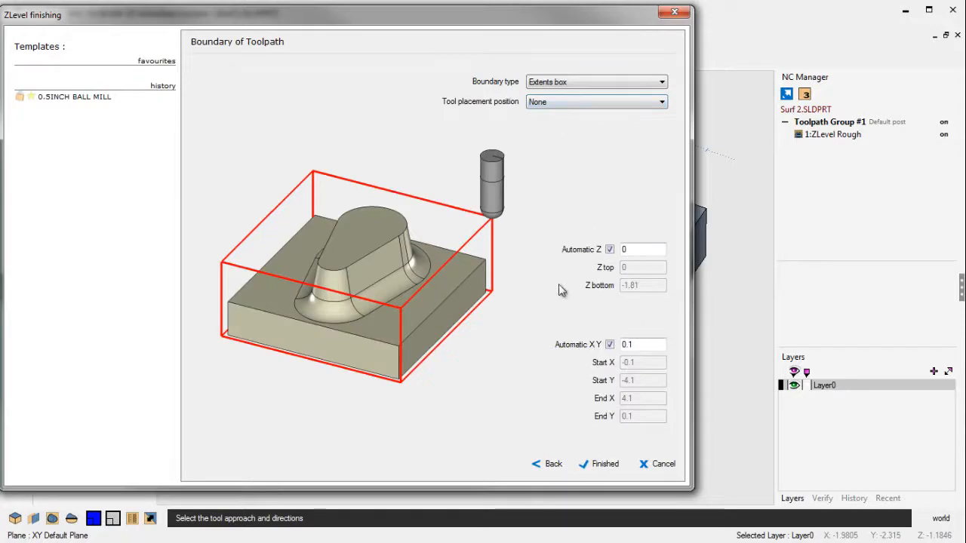
pyautogui.click(597, 463)
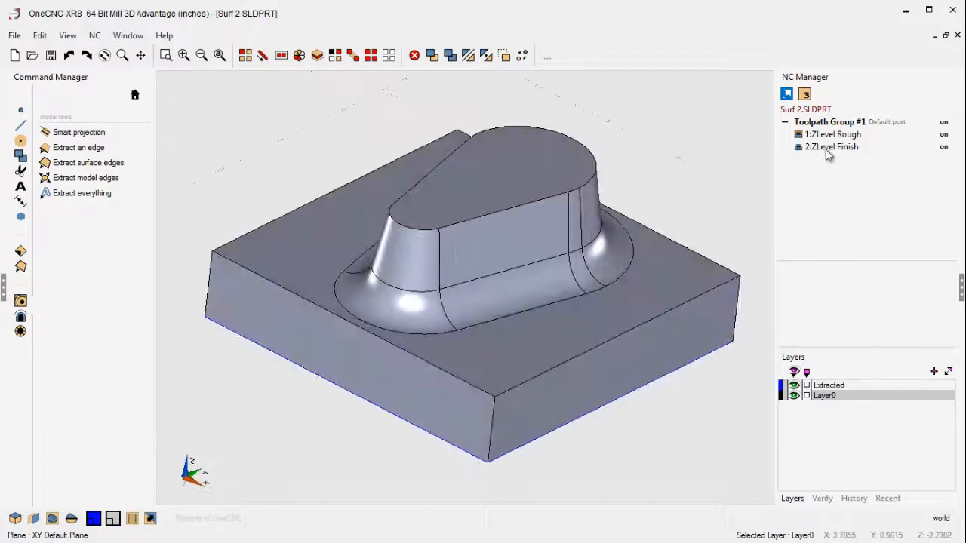
# Start toolpath verification with the part outline picked as the stock boundary.
pyautogui.rightClick(829, 122)
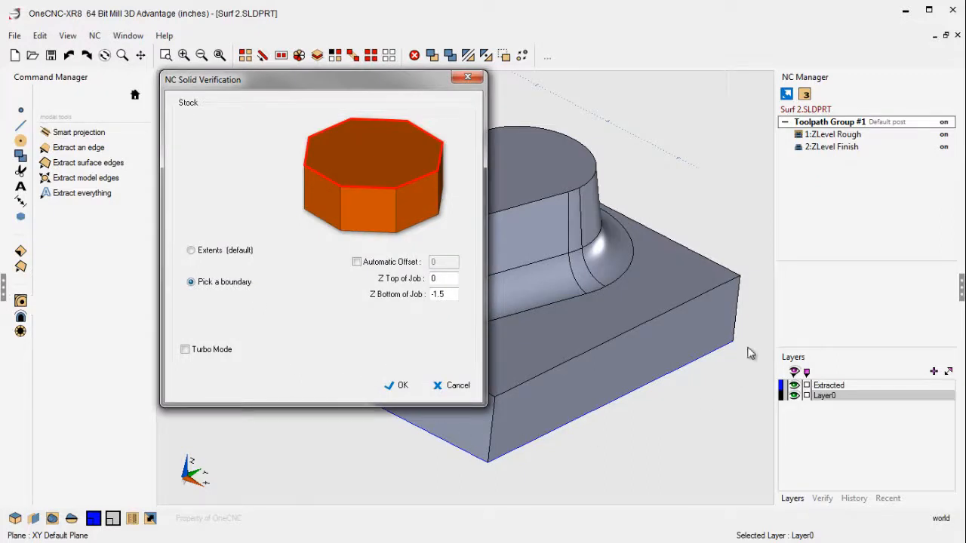
pyautogui.click(396, 385)
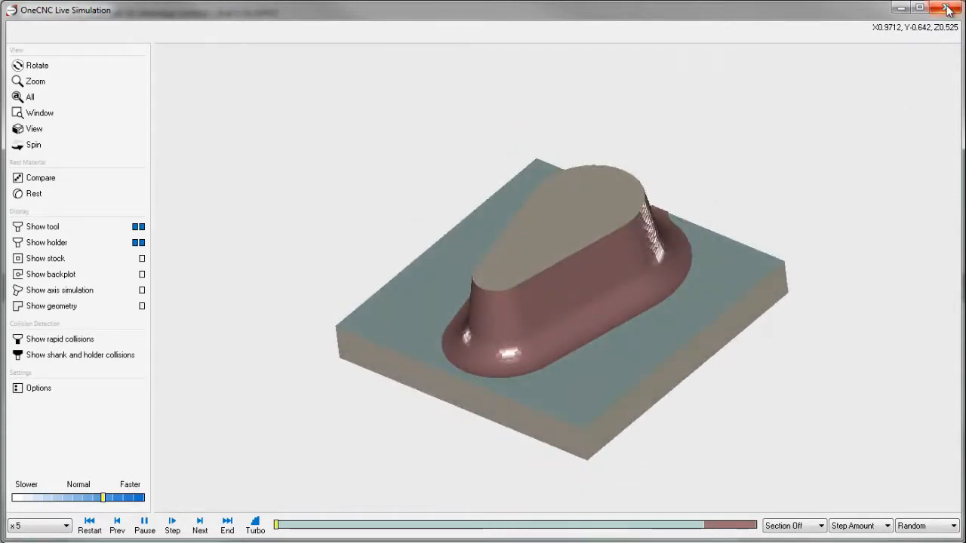
# Close the finished live simulation to return to the model.
pyautogui.click(947, 9)
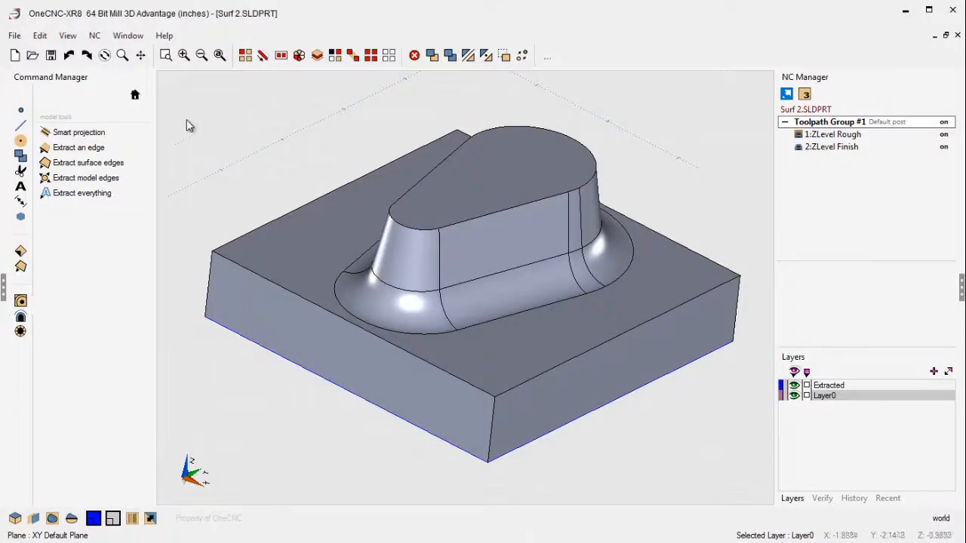